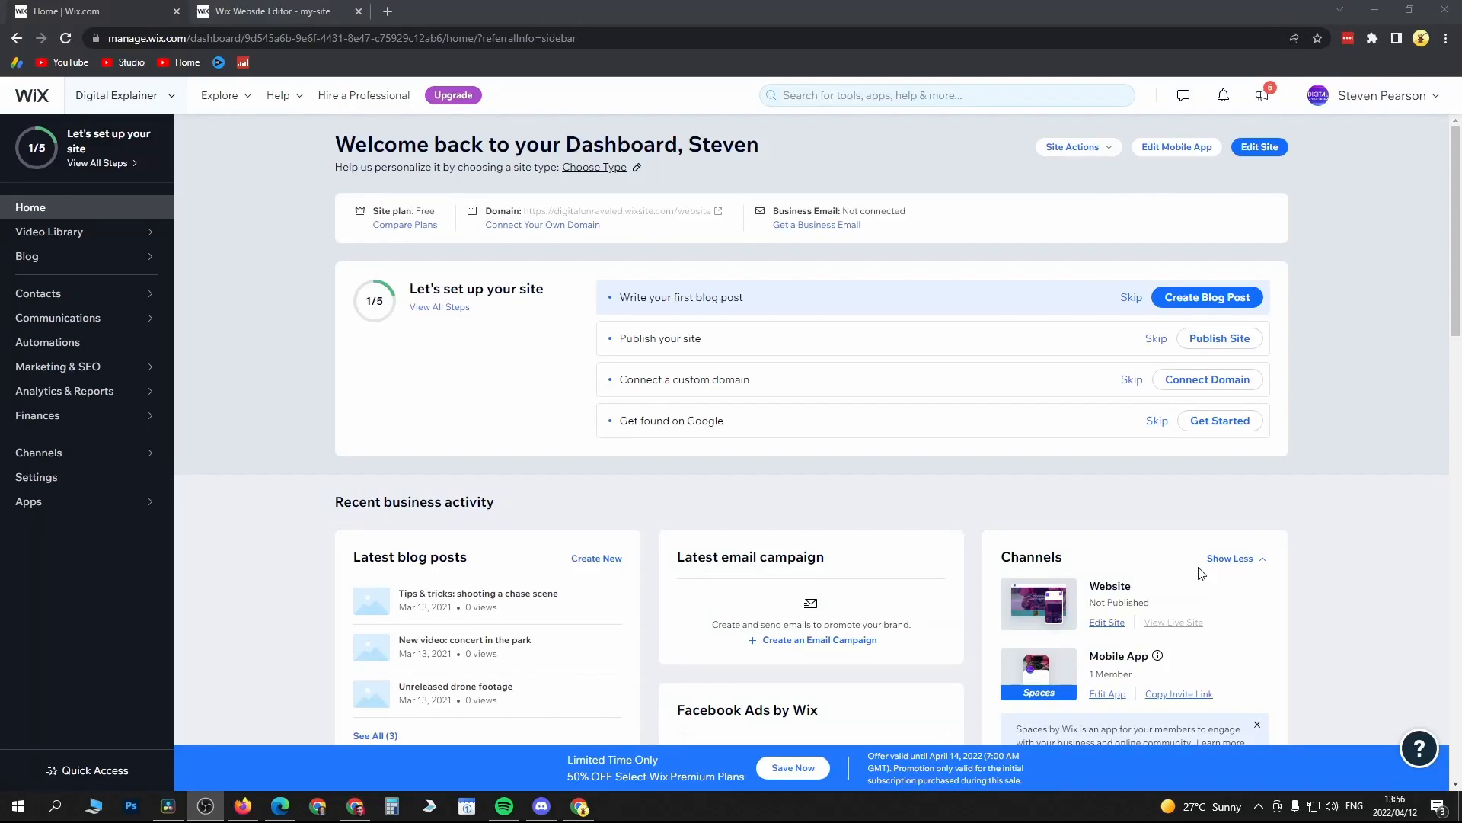
mouse_move(1037, 498)
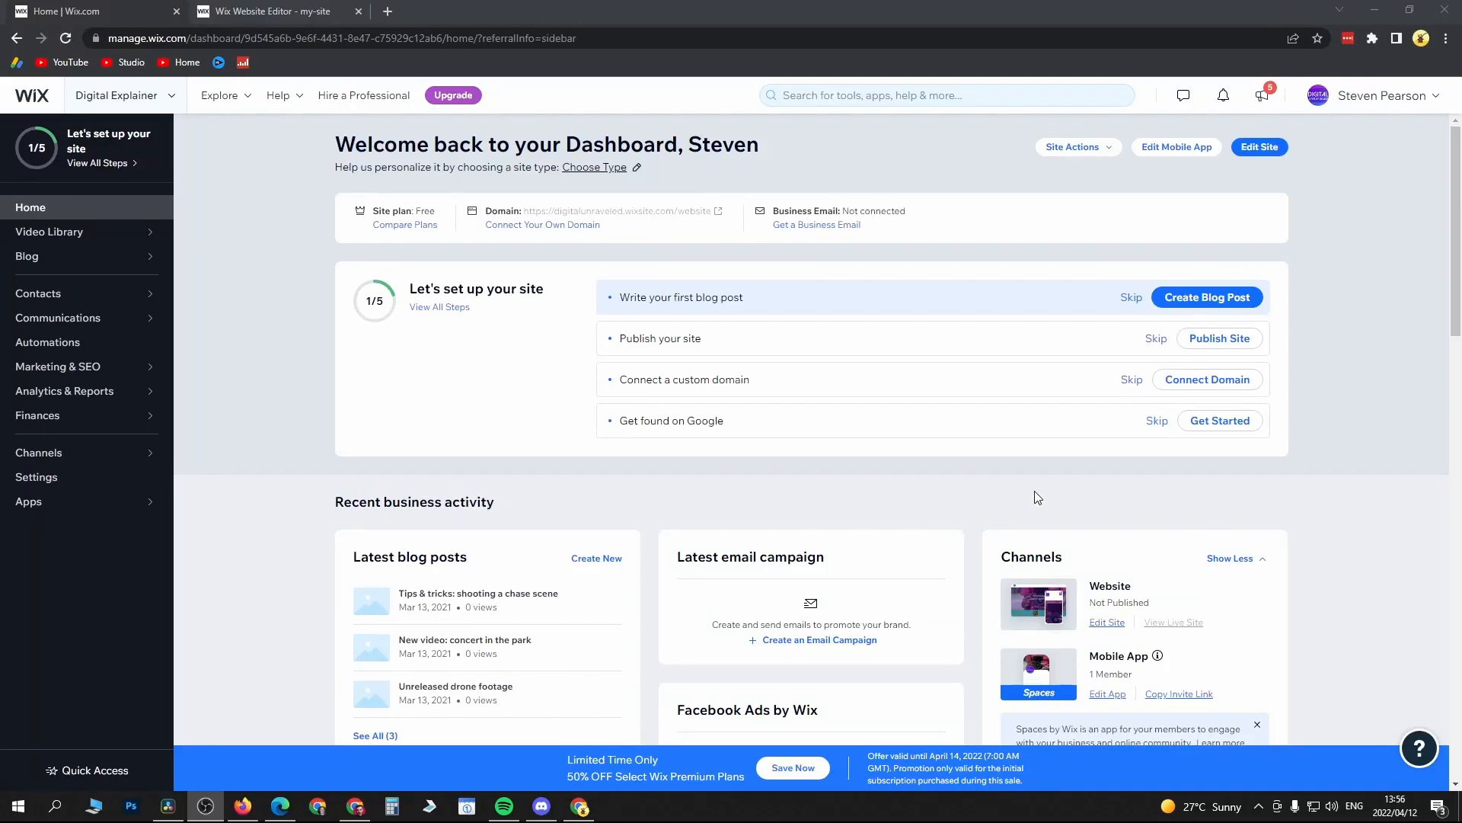
mouse_move(922, 311)
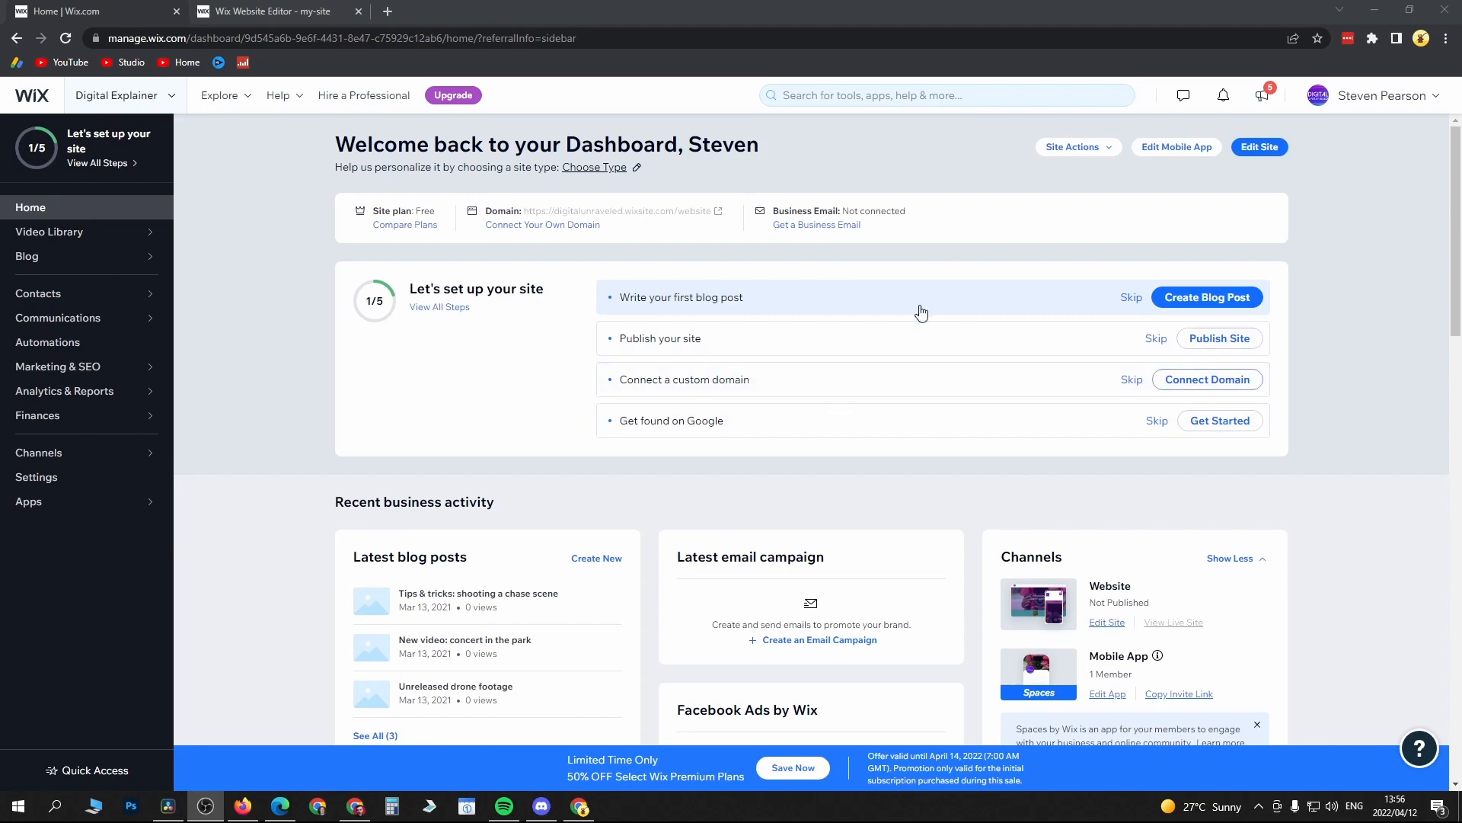
mouse_move(1271, 176)
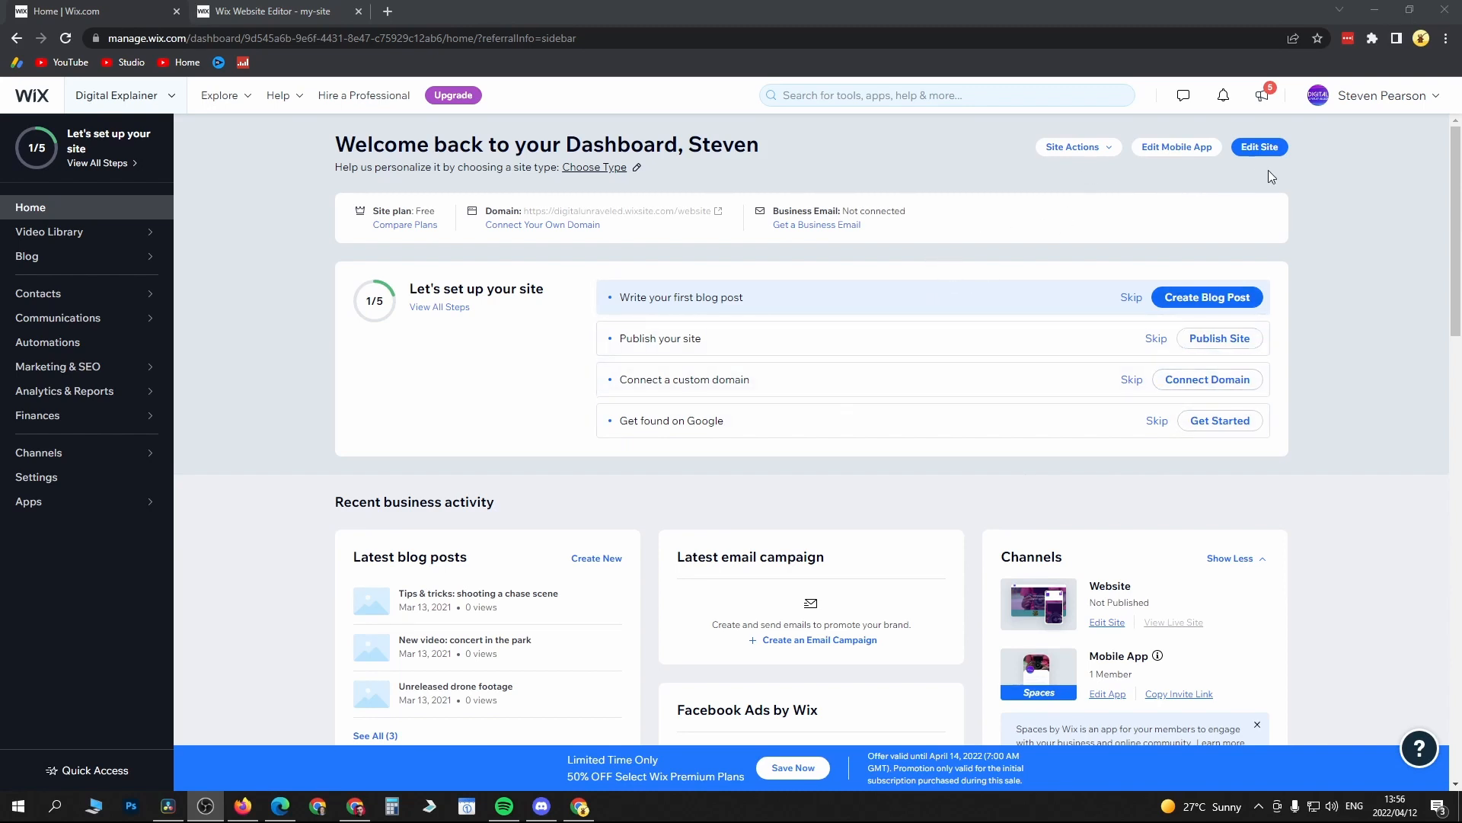
mouse_move(509, 64)
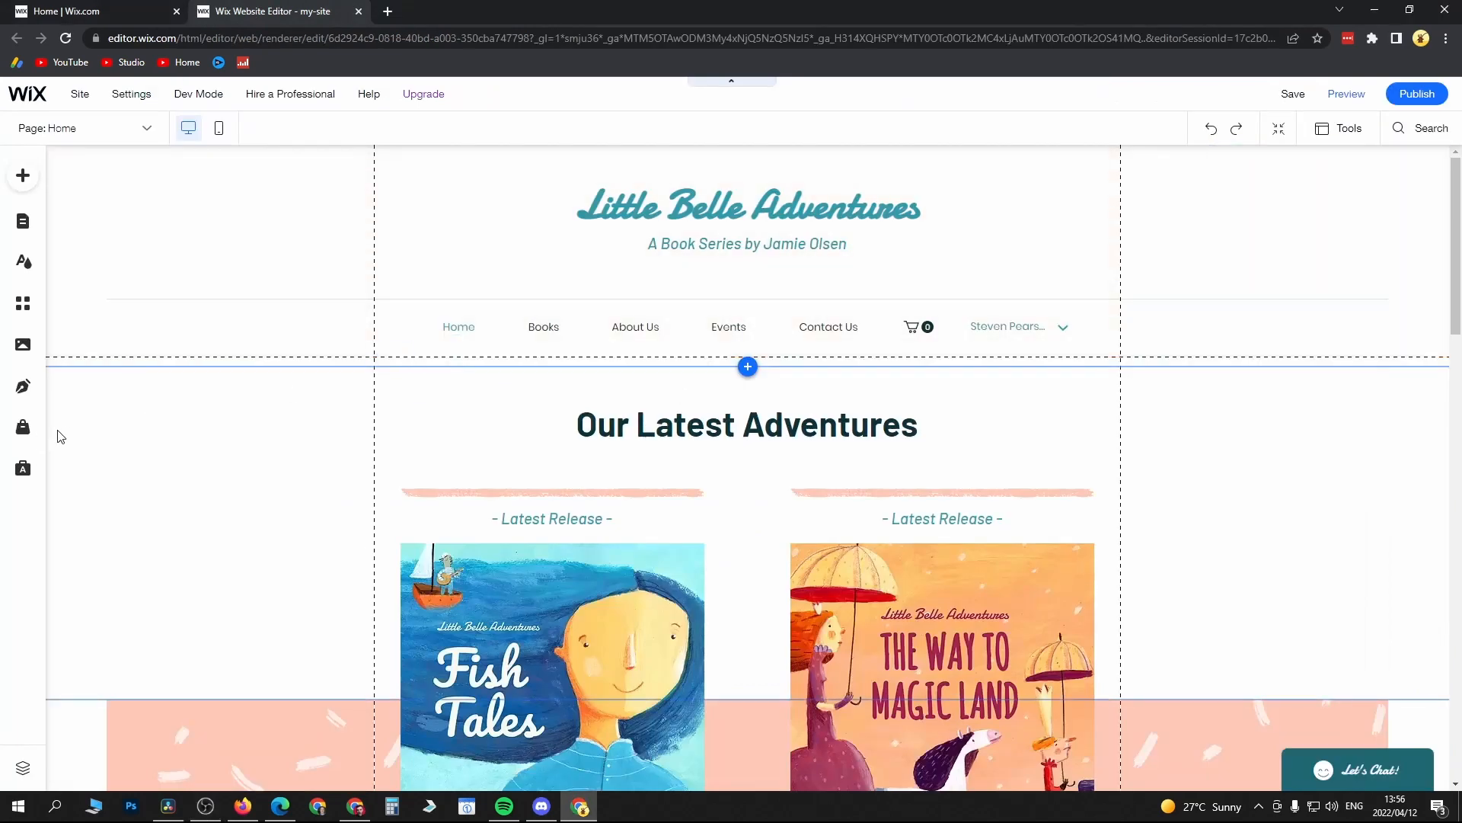
mouse_move(23, 427)
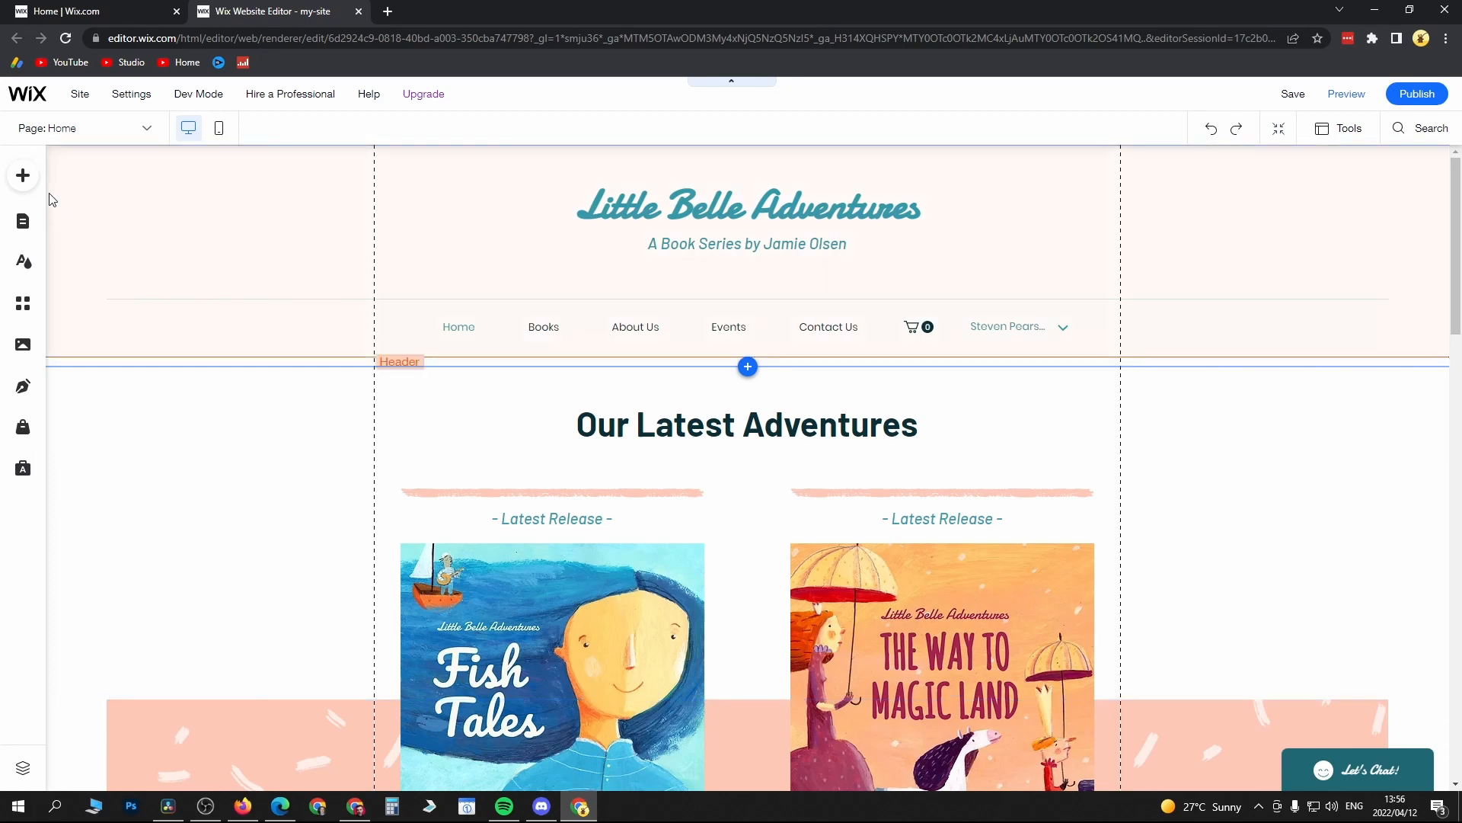
mouse_move(22, 175)
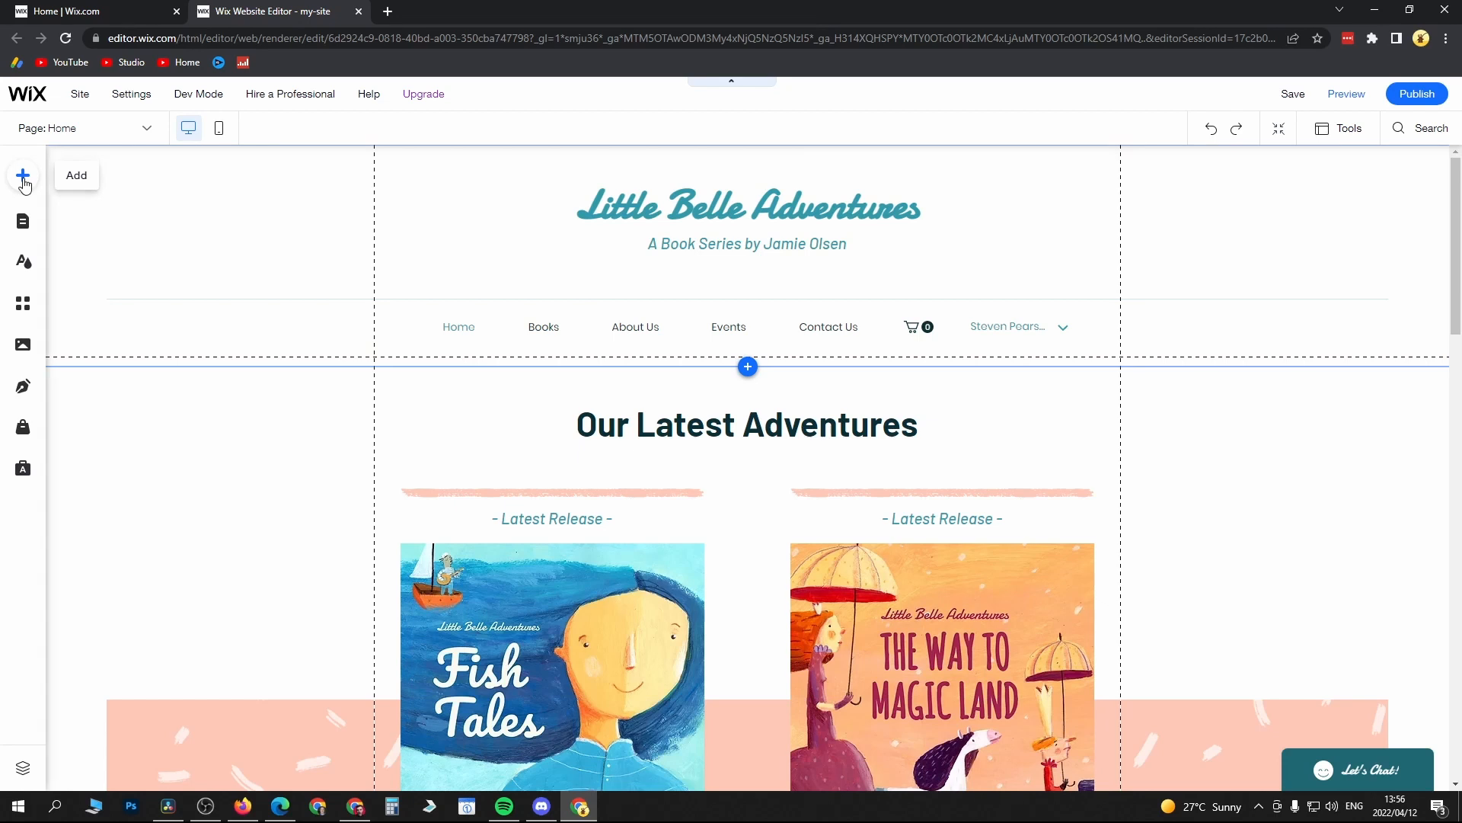
Bring up the Wix Stores panel from the editor's left toolbar.
left_click(23, 175)
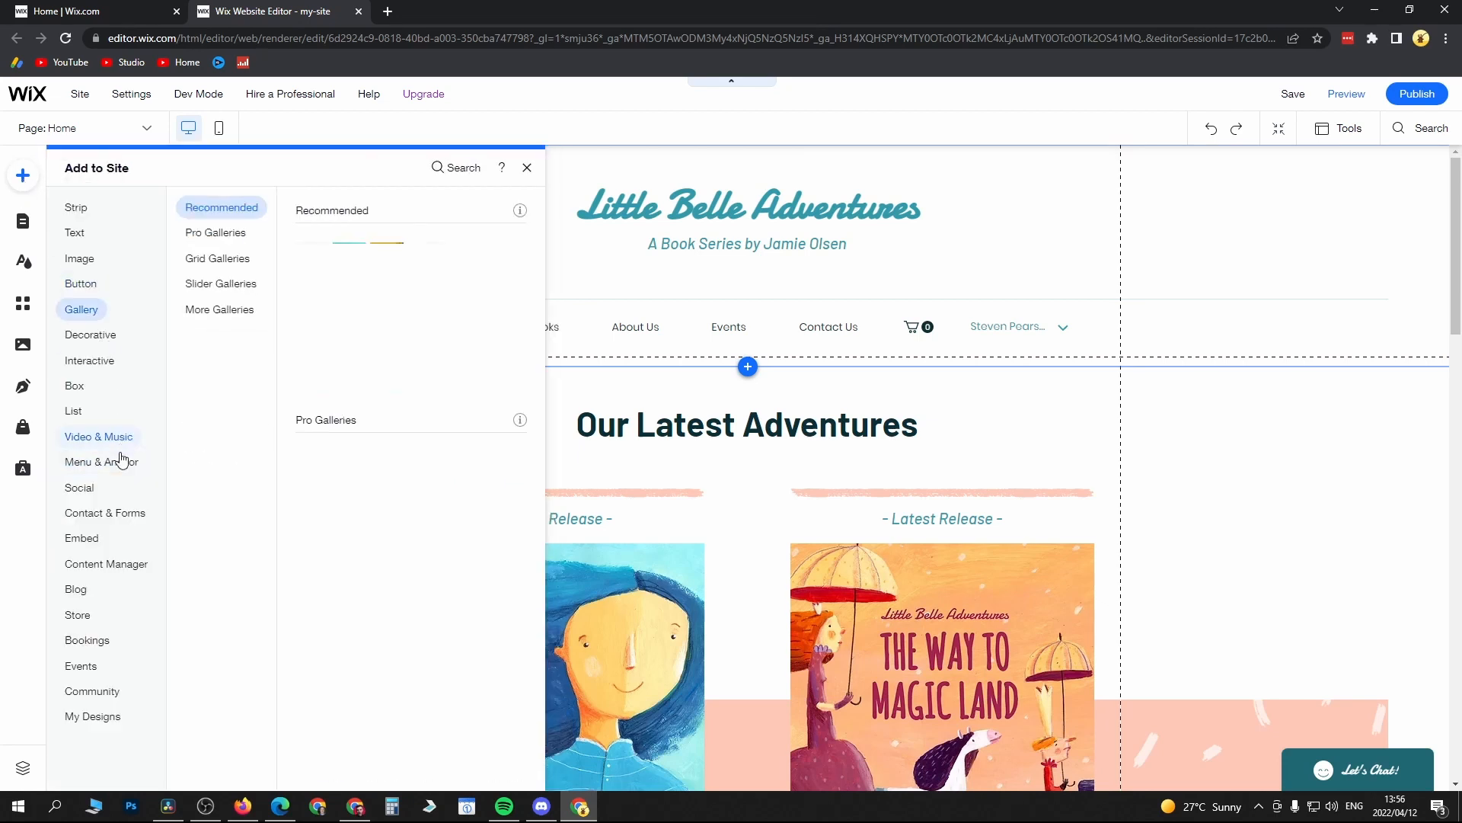
left_click(78, 614)
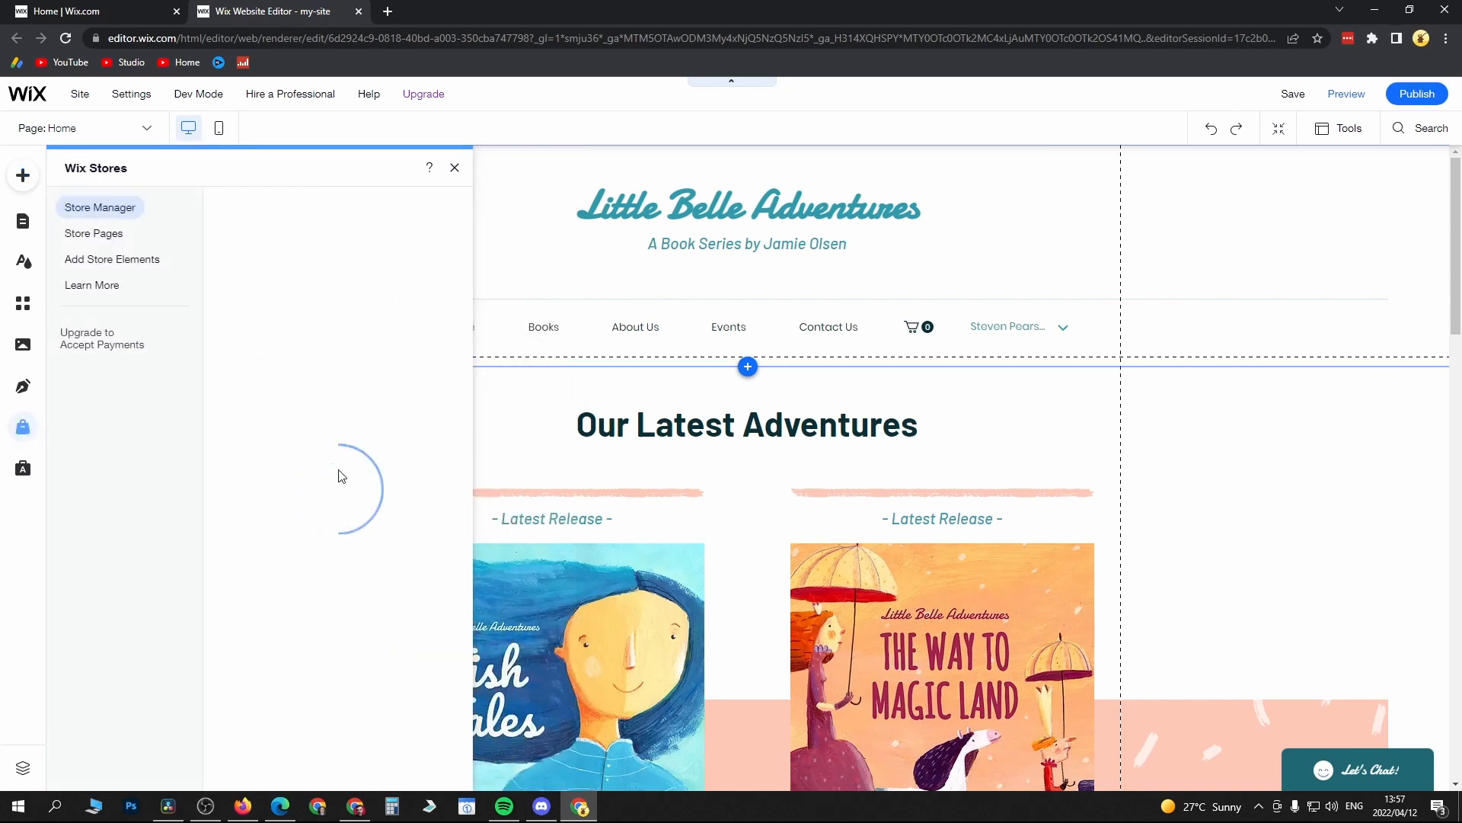
Go to the store dashboard and start a new Physical product with a blank form.
left_click(100, 207)
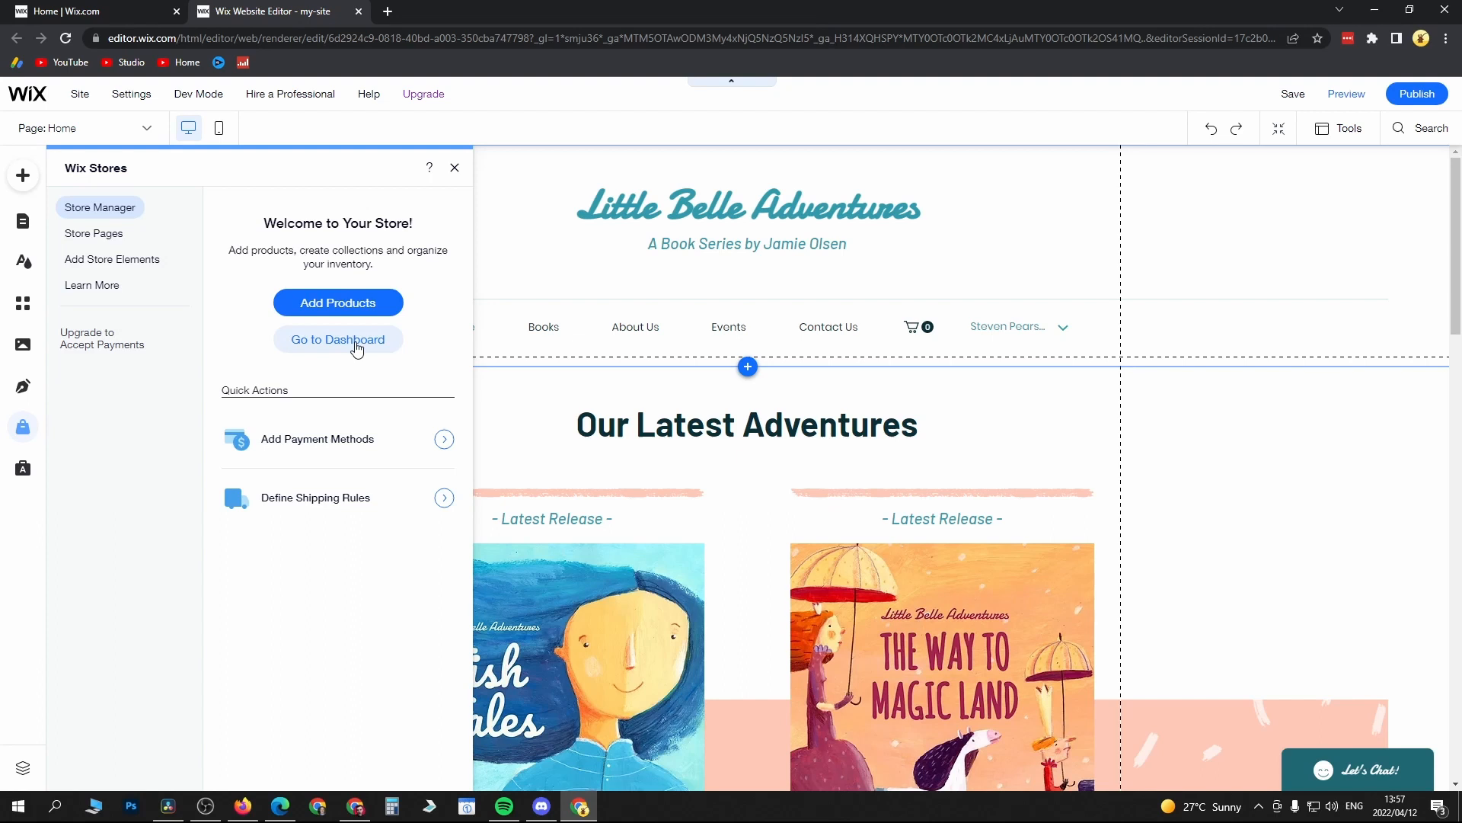
left_click(338, 338)
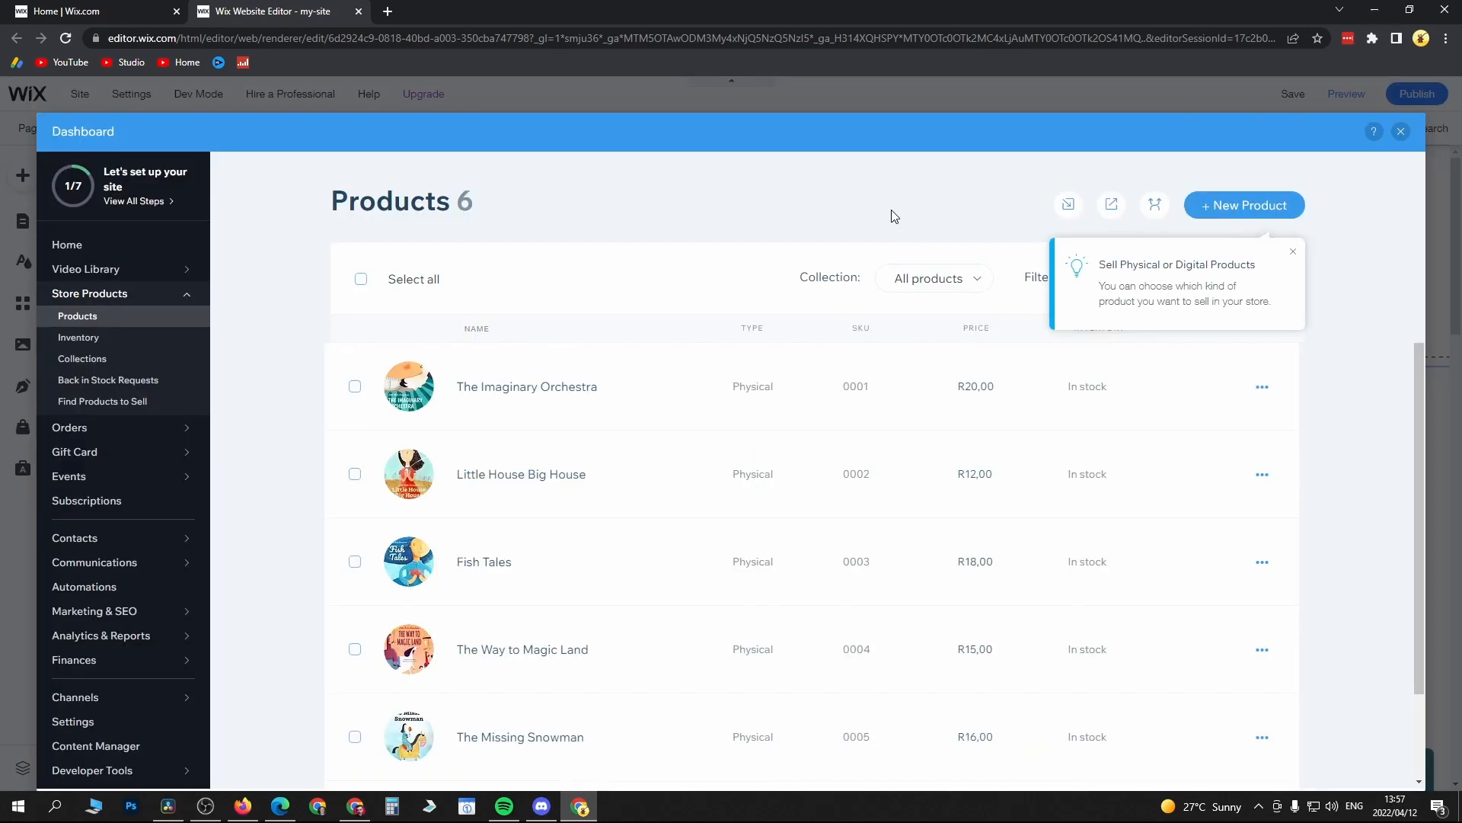
mouse_move(1245, 205)
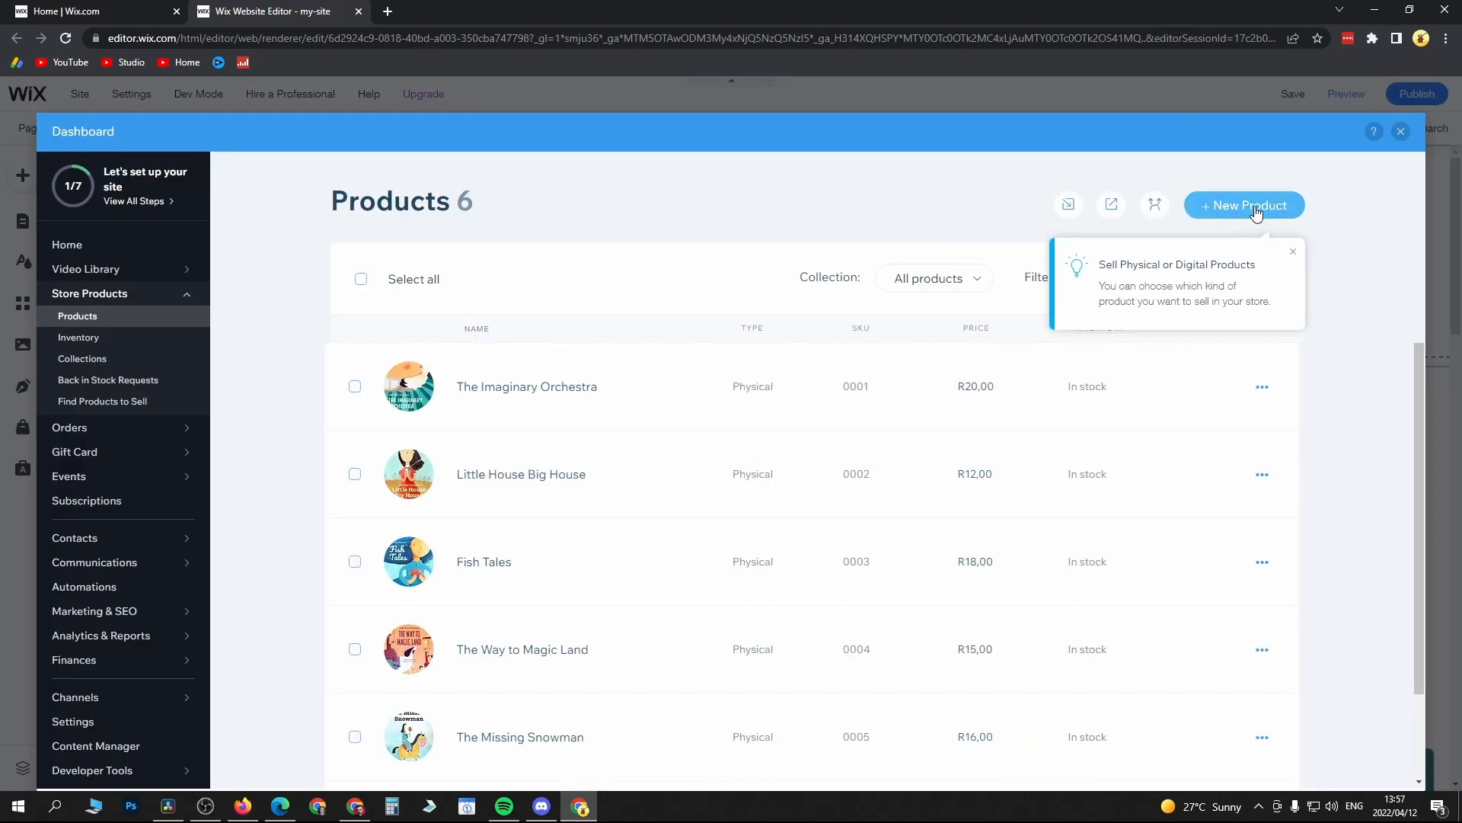
mouse_move(1240, 213)
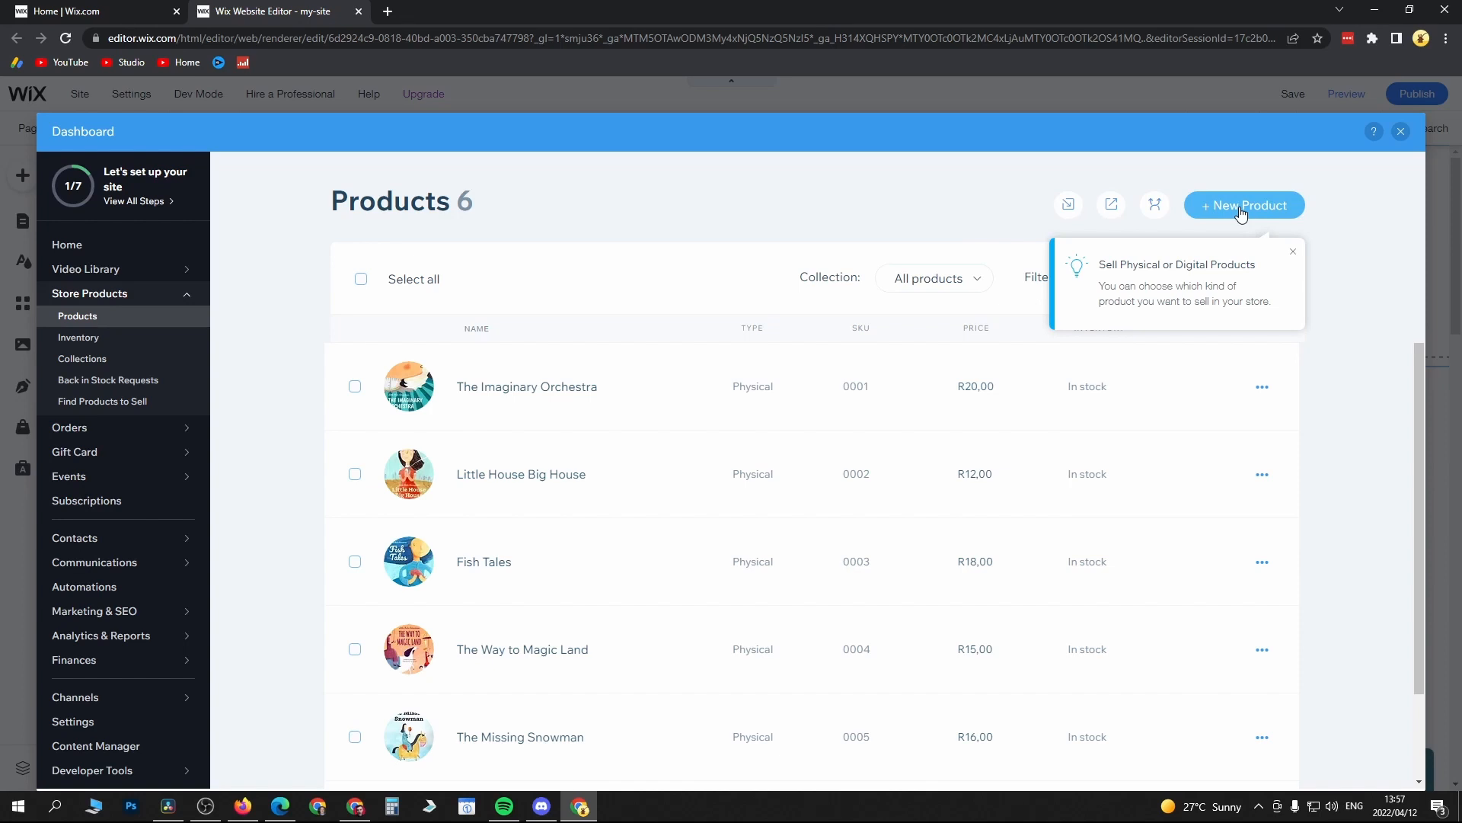
left_click(1244, 205)
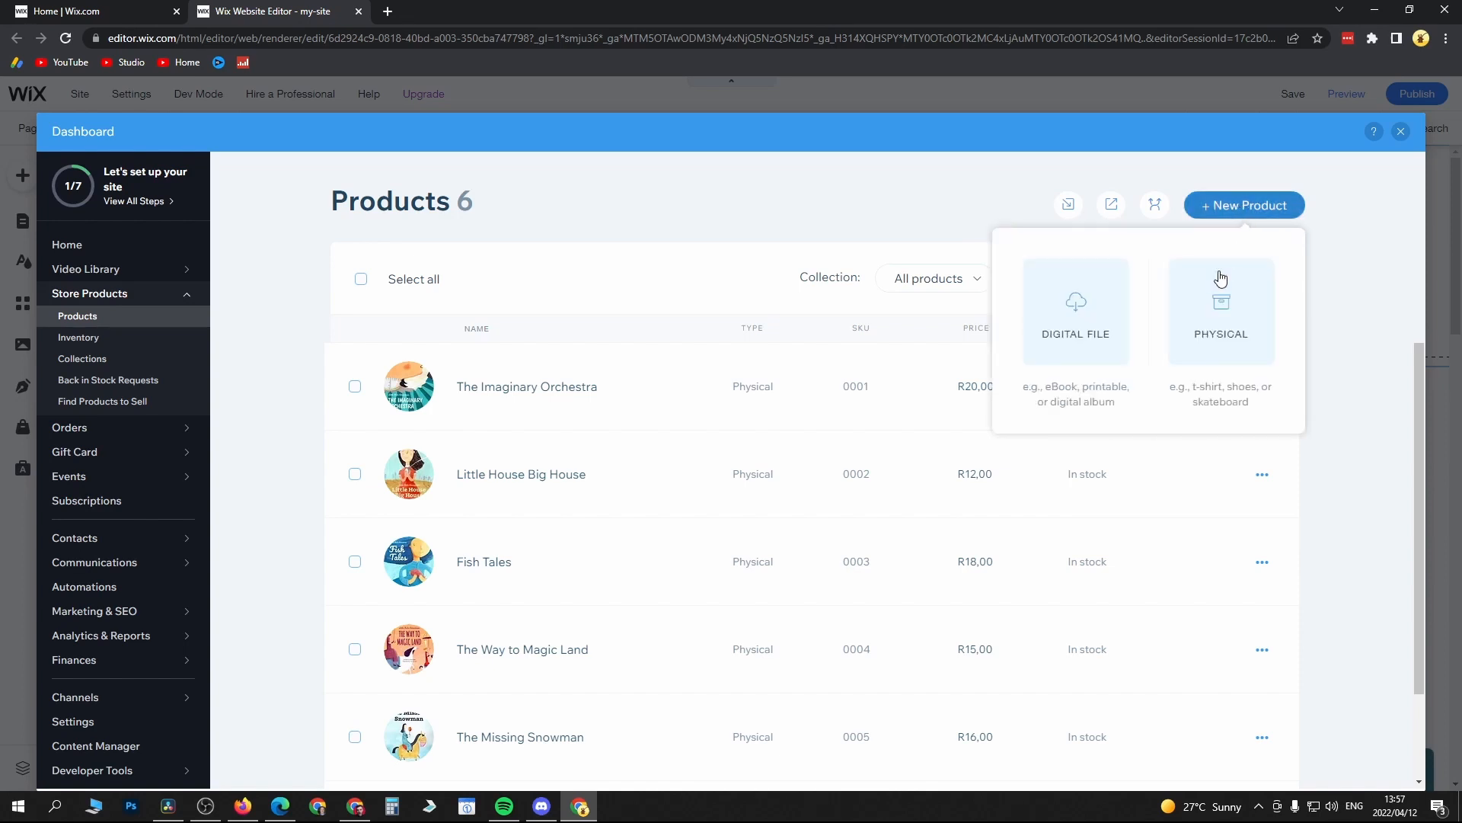
left_click(1220, 311)
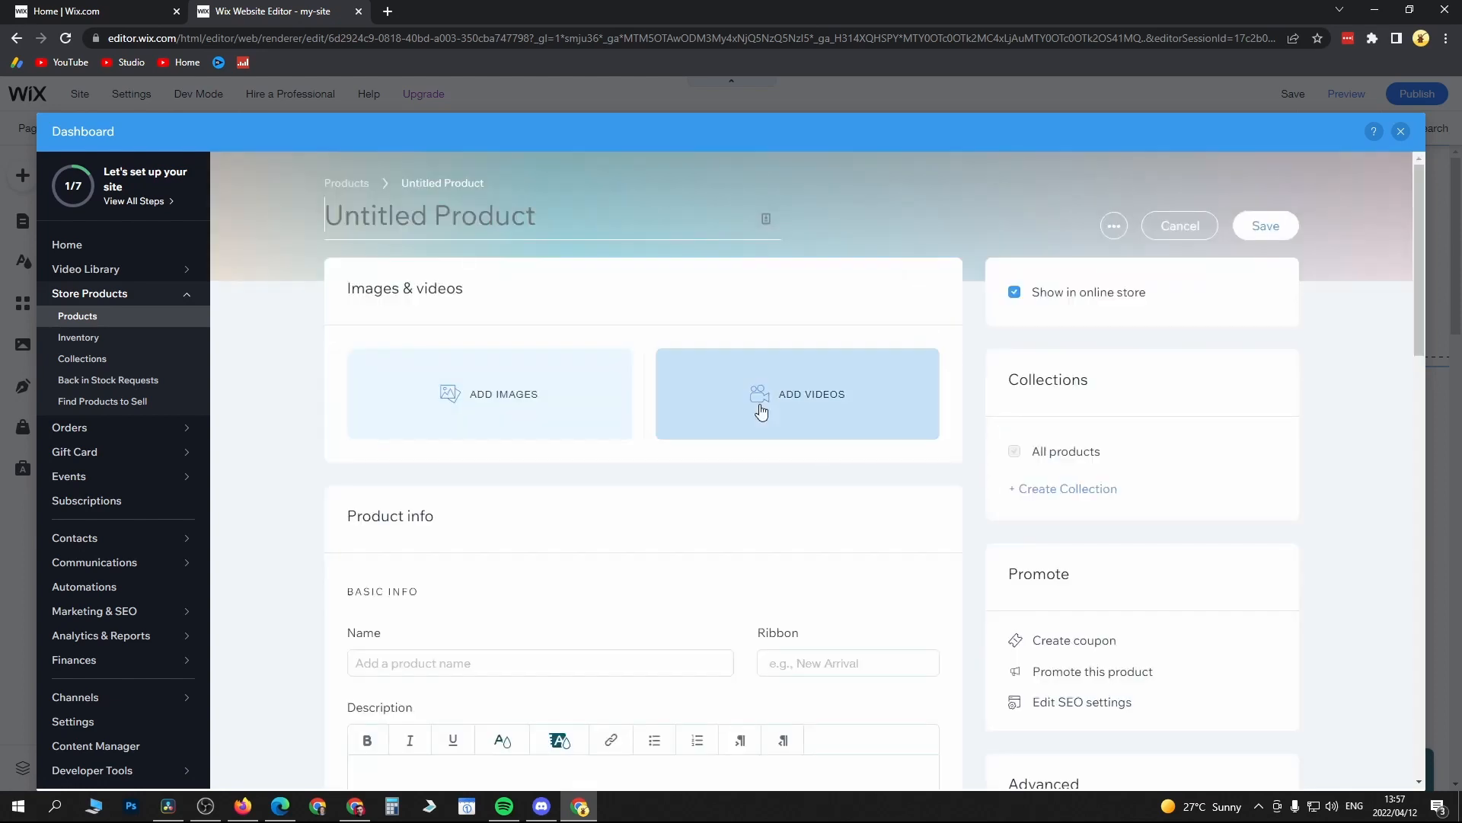
mouse_move(804, 388)
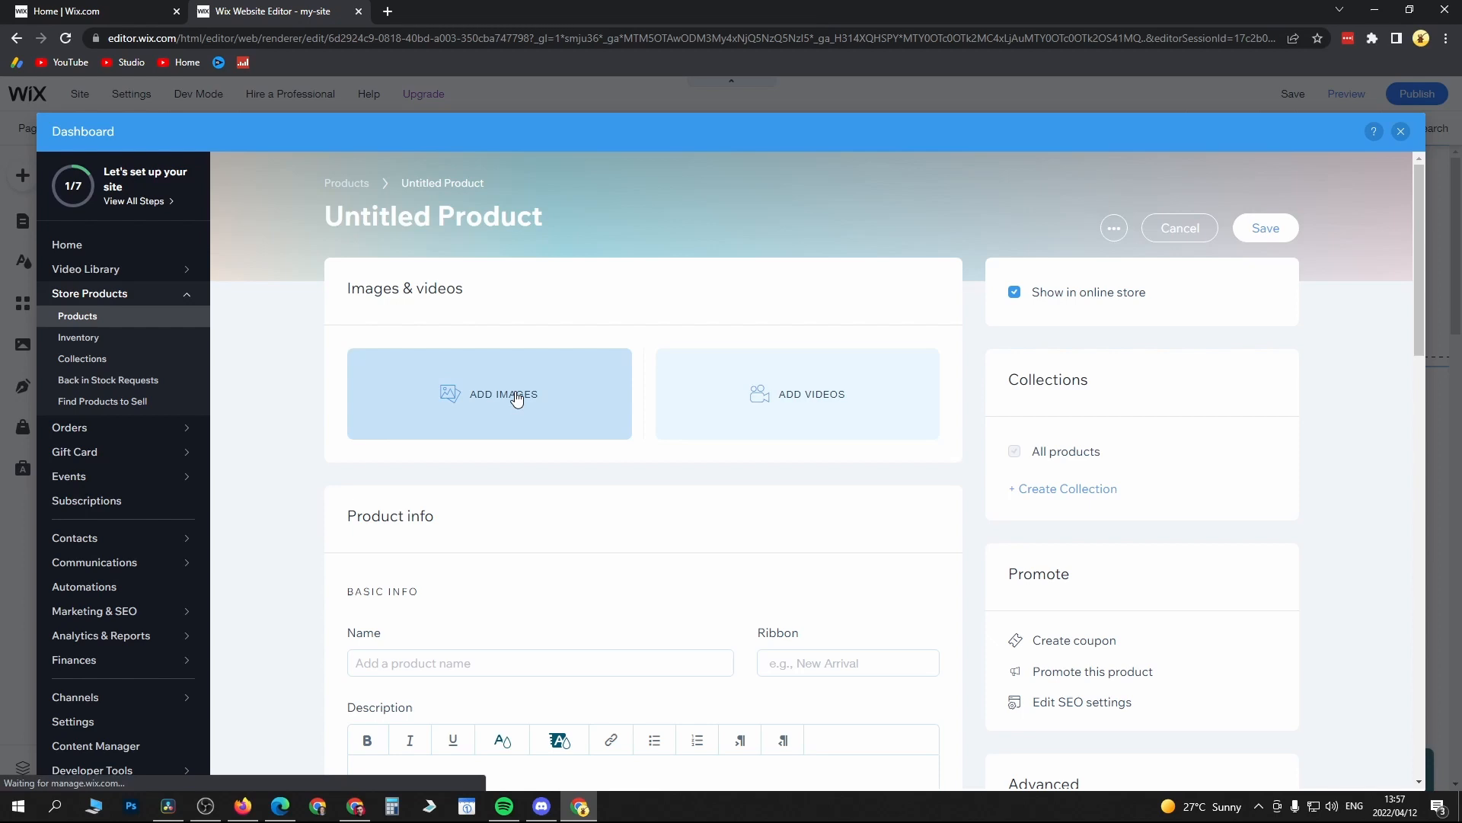
Upload the t-shirt image from the computer and add it as the product's first photo.
left_click(489, 393)
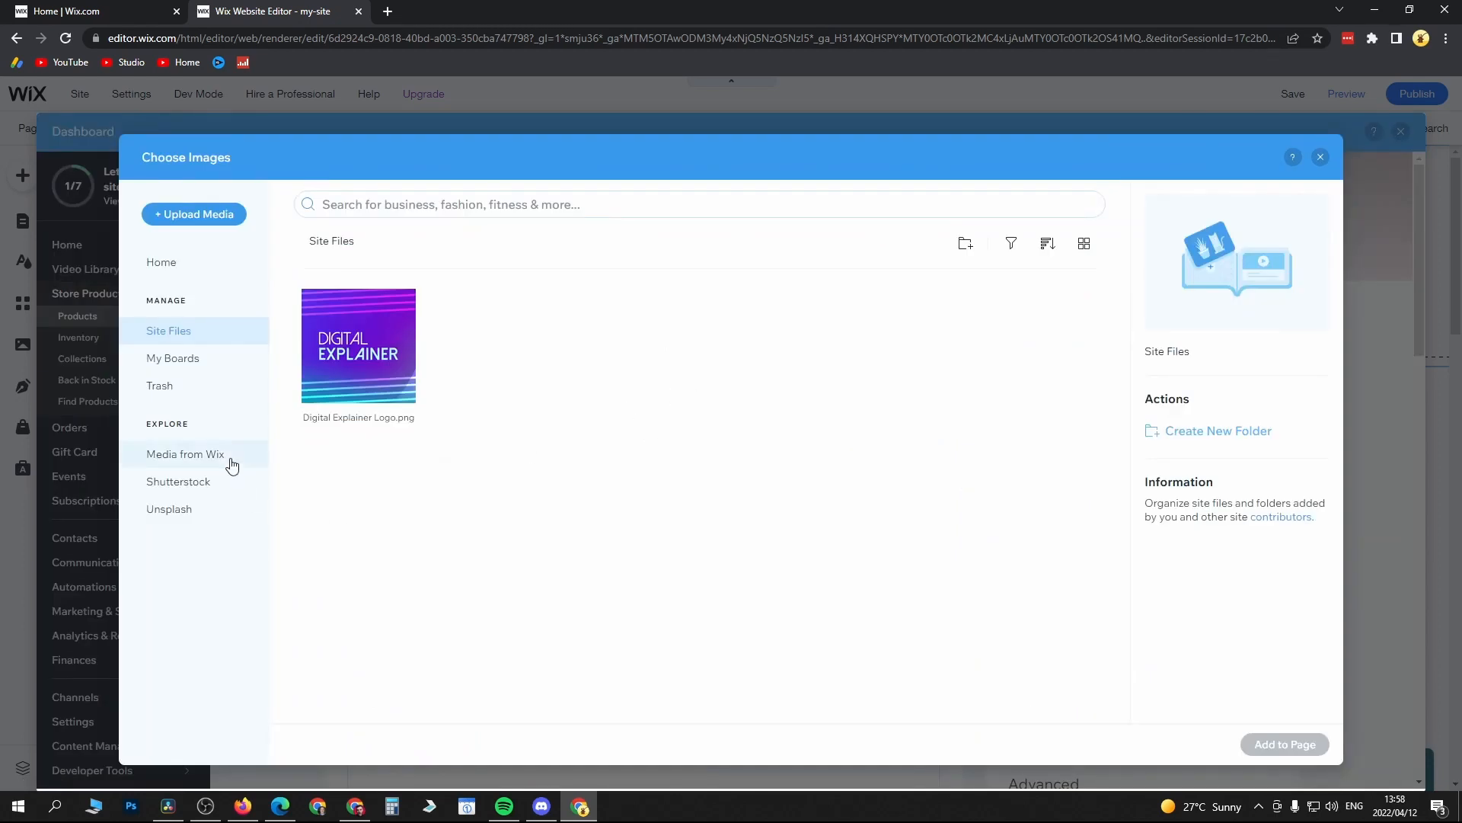
mouse_move(169, 508)
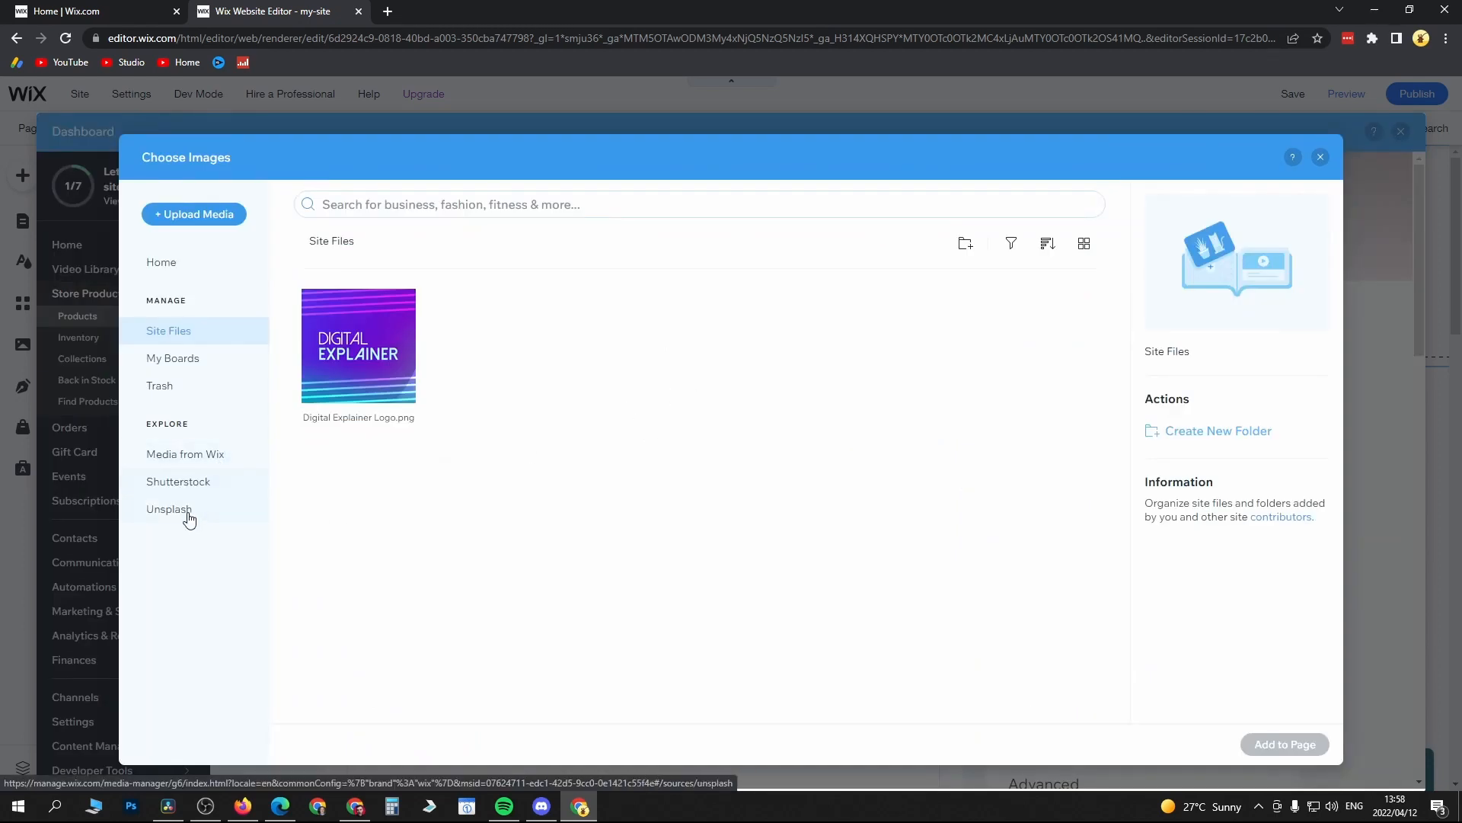
mouse_move(194, 213)
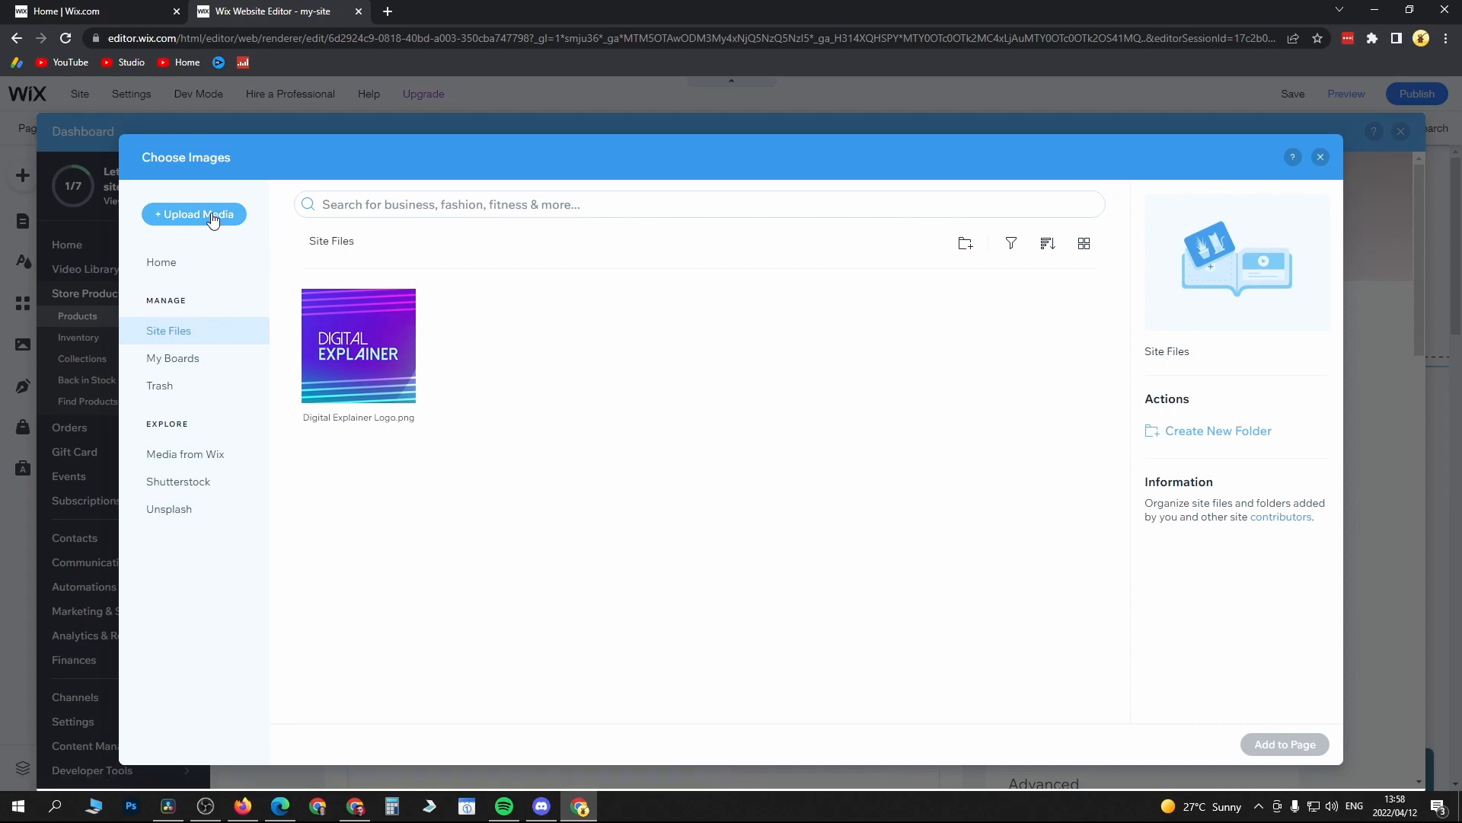
left_click(193, 214)
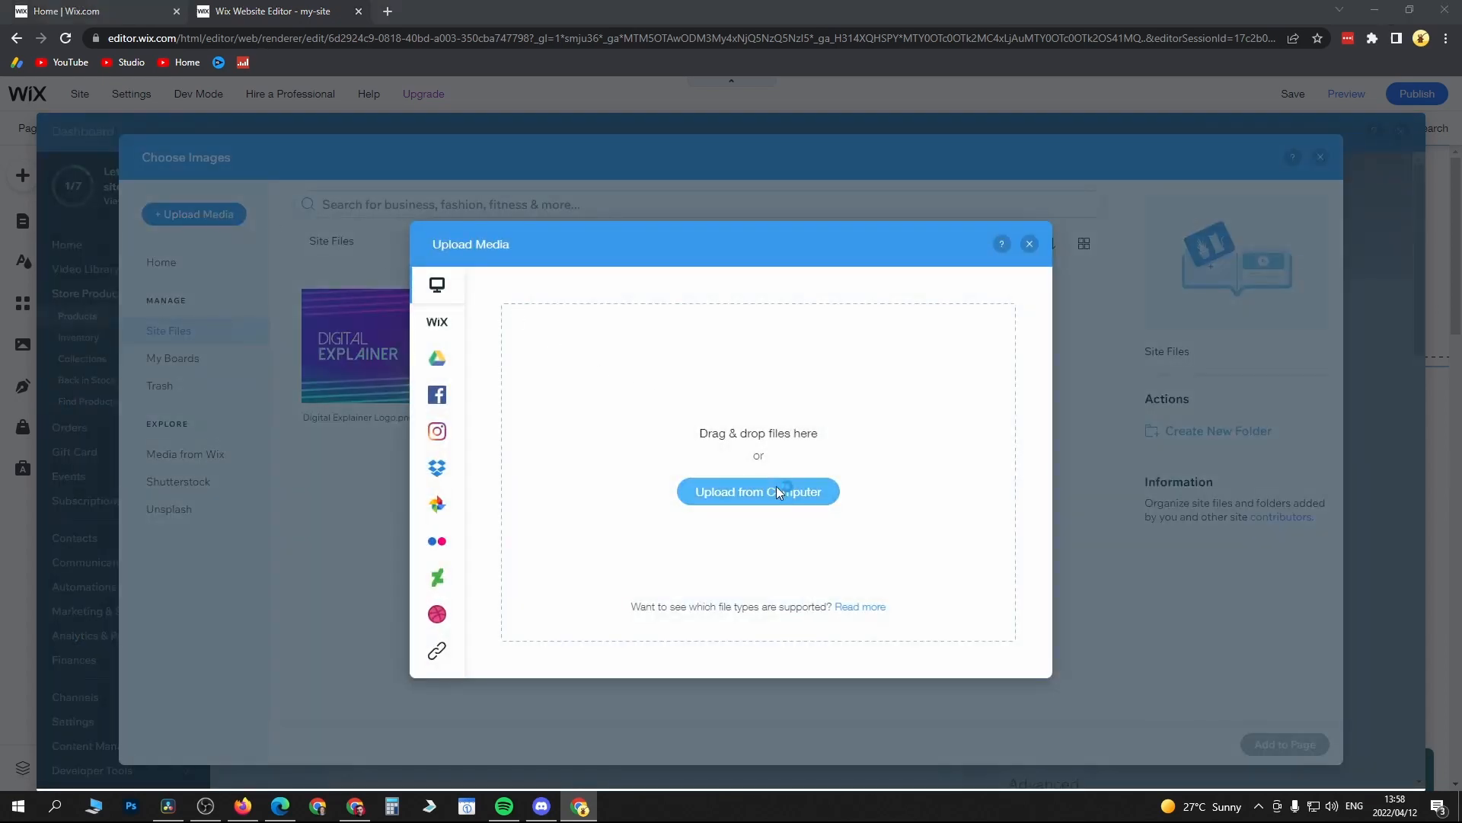
left_click(757, 492)
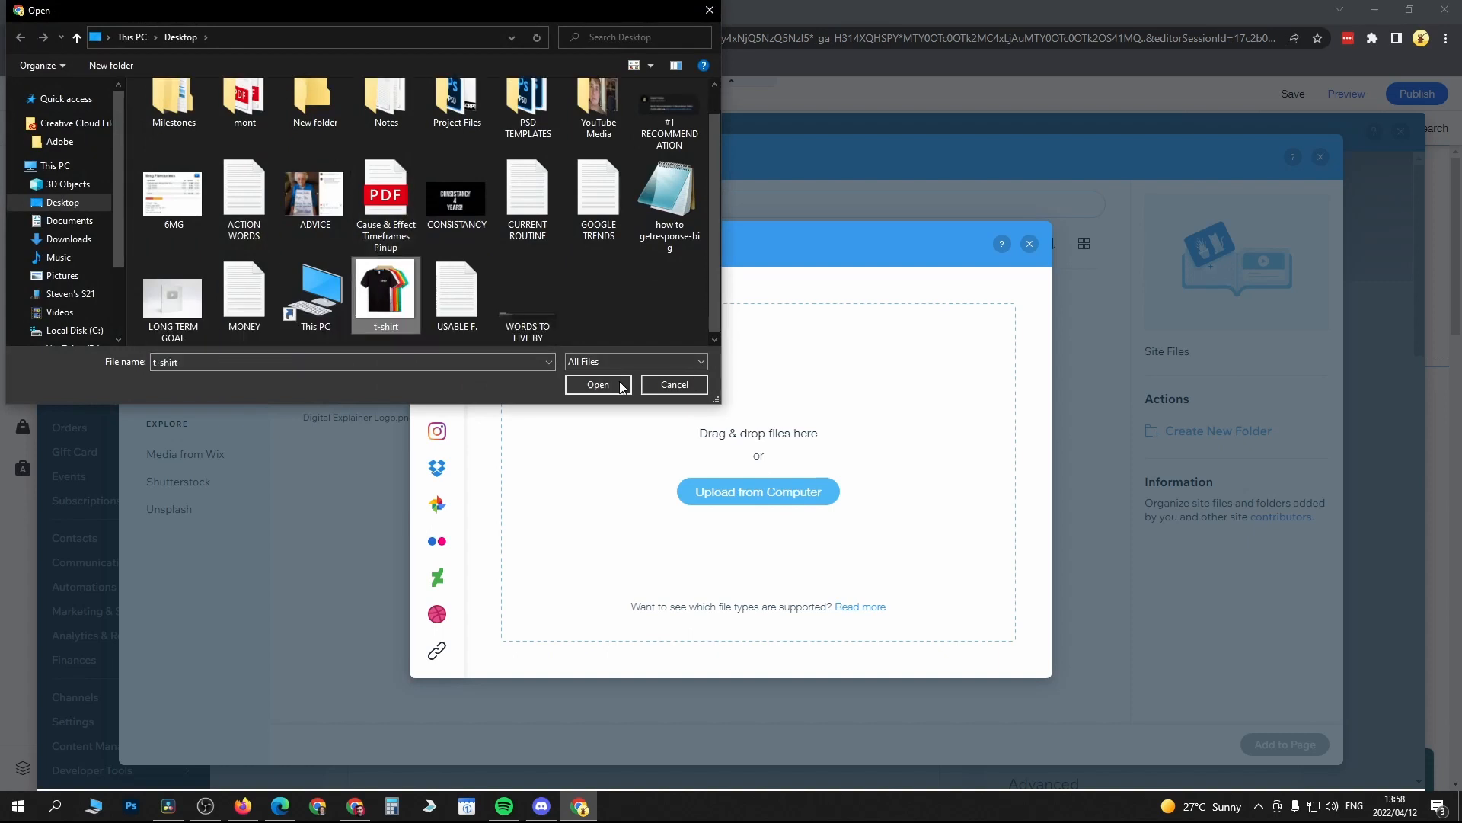
left_click(597, 384)
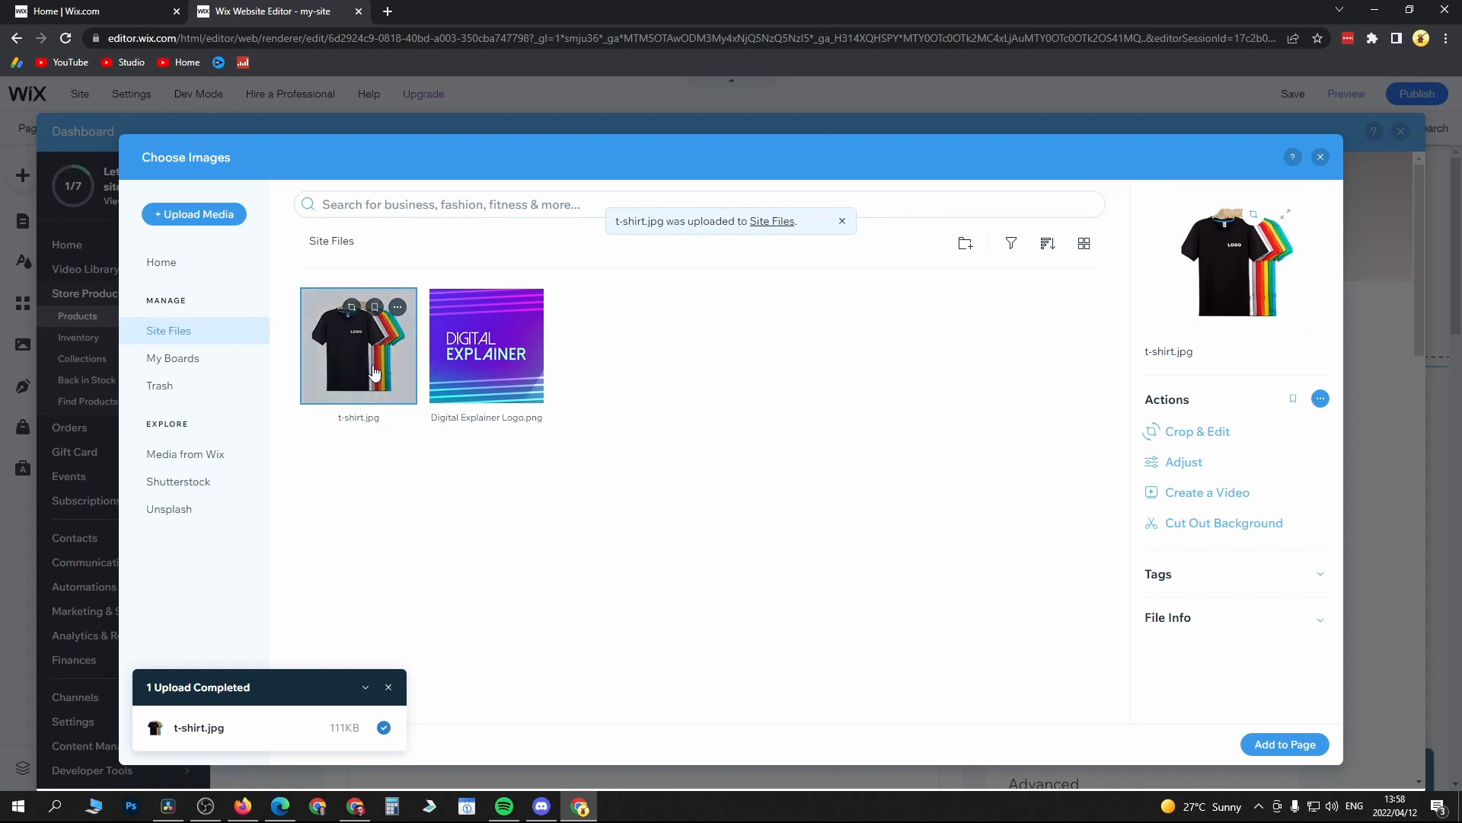
mouse_move(1284, 745)
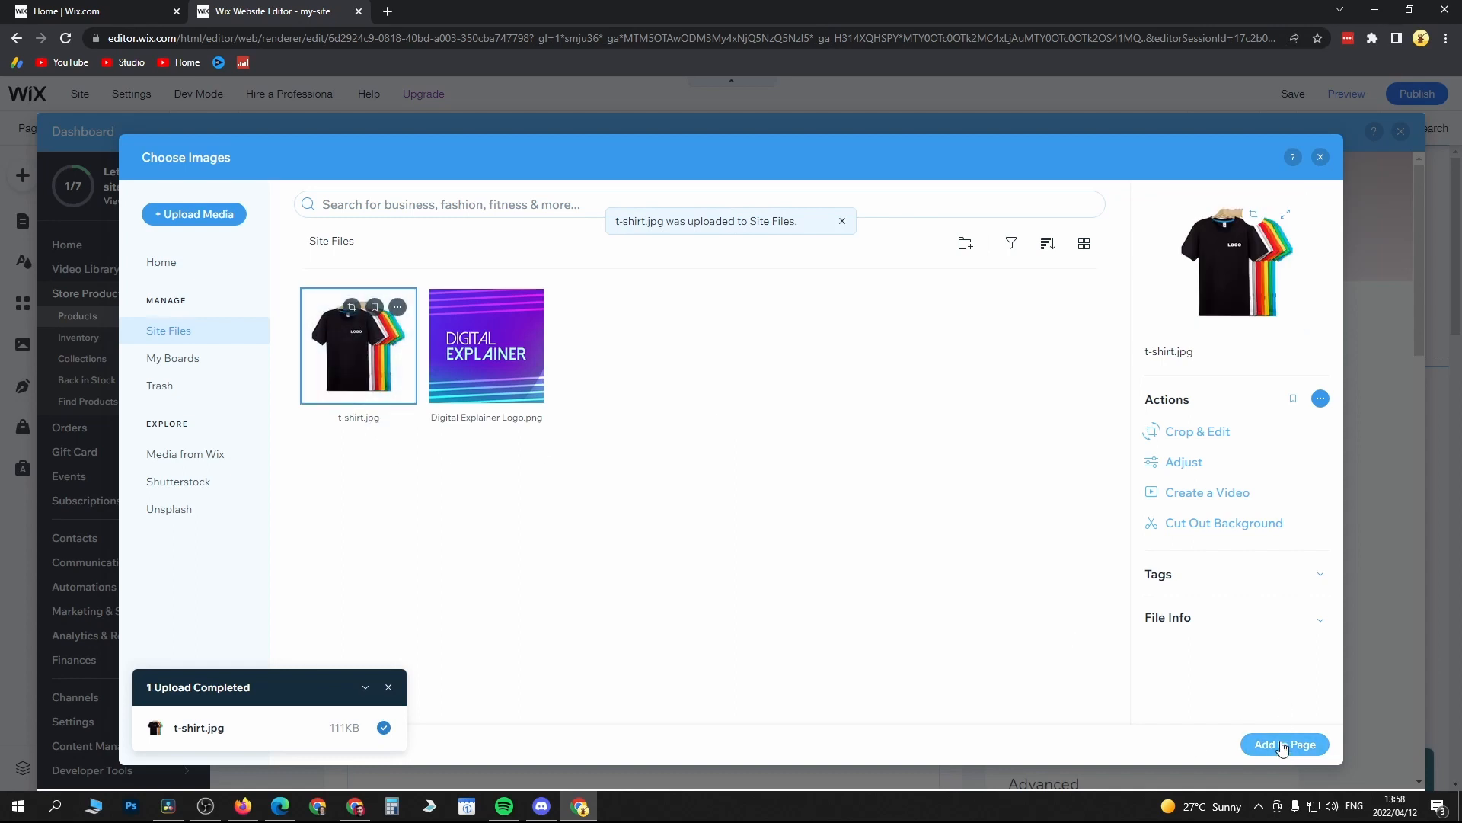
left_click(1285, 745)
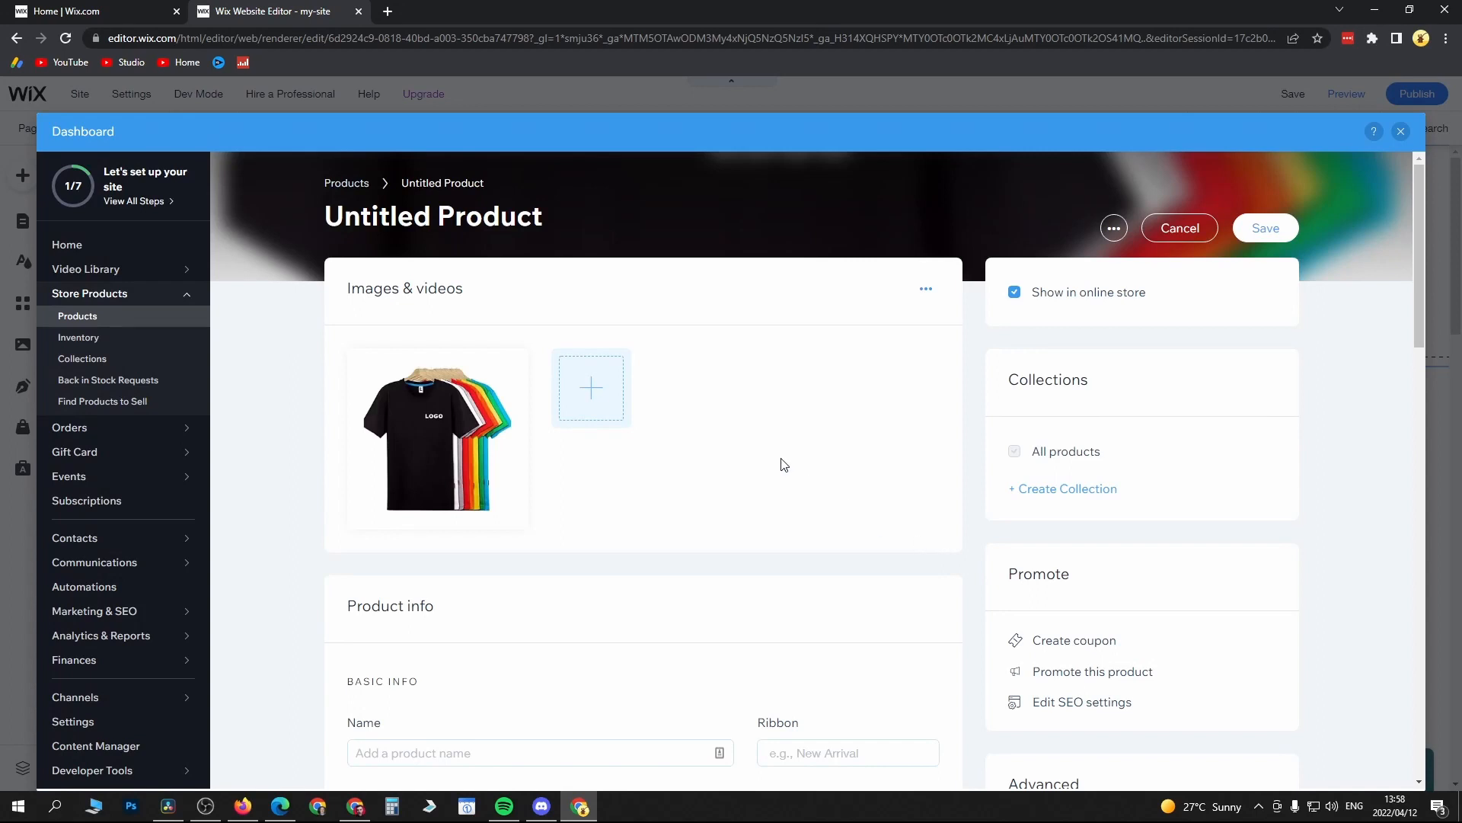
Name the product 'Plain T-Shirt' and enter 'Description' in the description field.
scroll("down", 3)
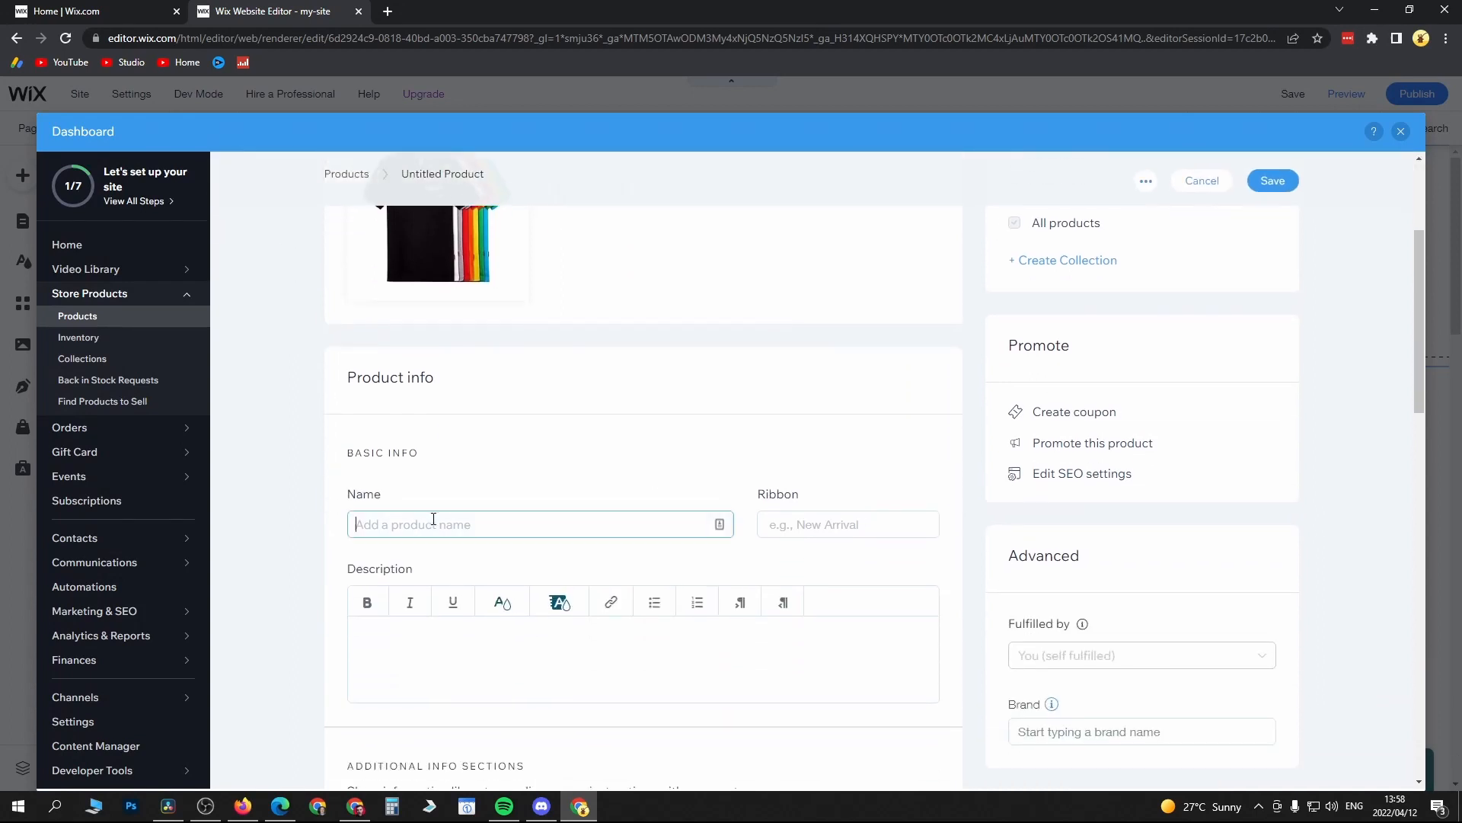
type("Plain")
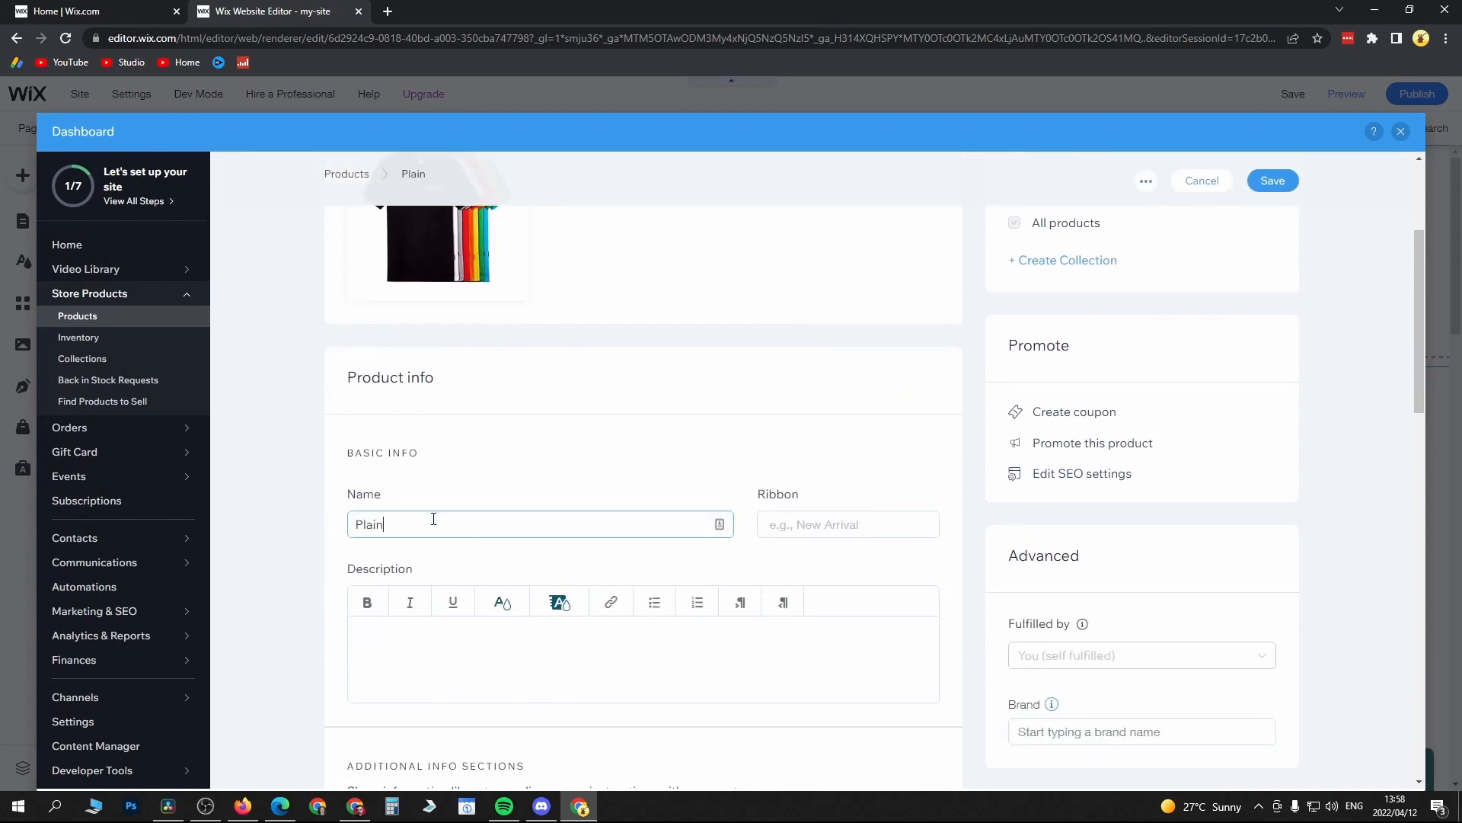
type("T-S")
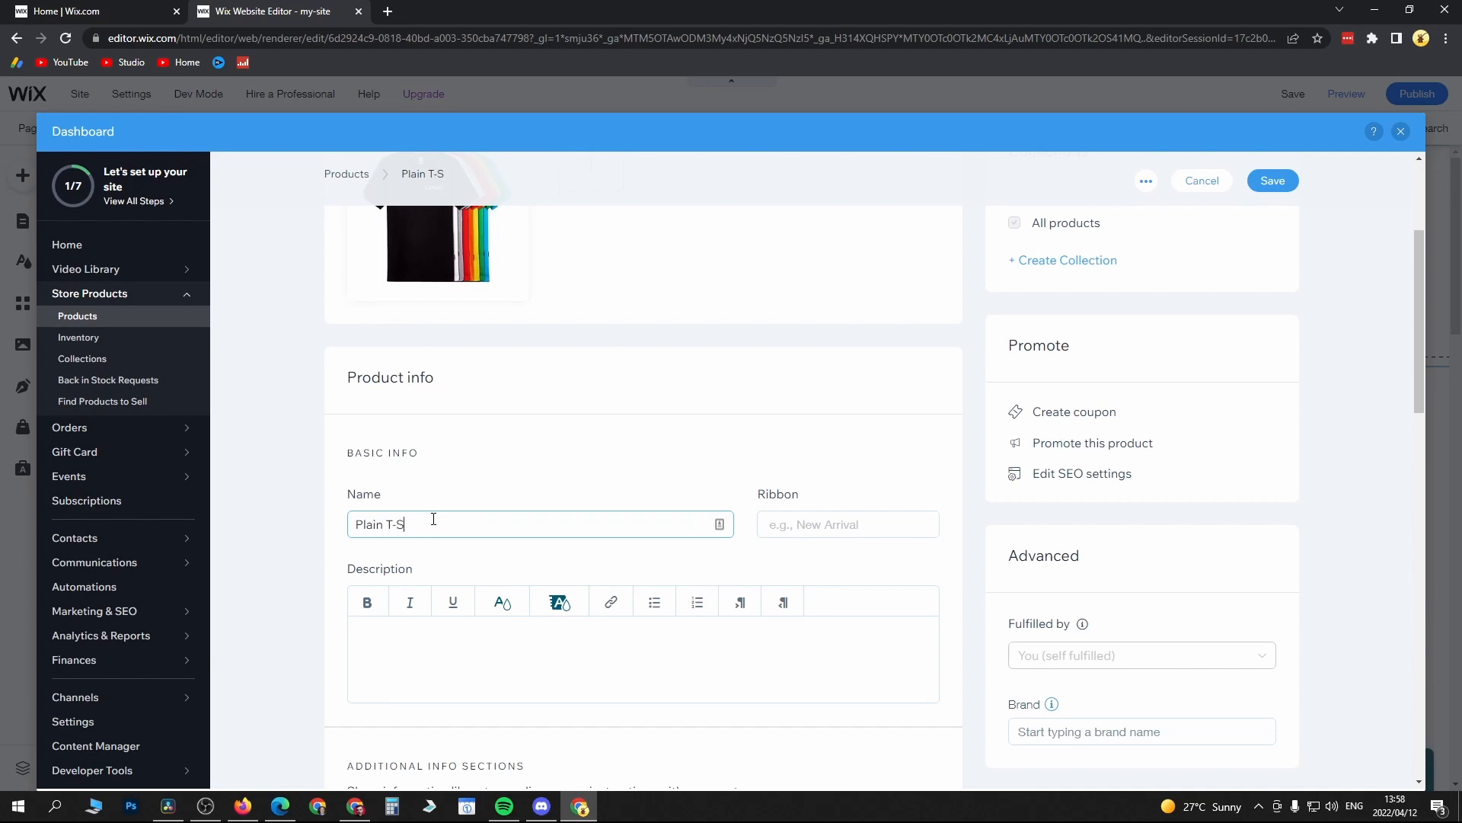
type("h")
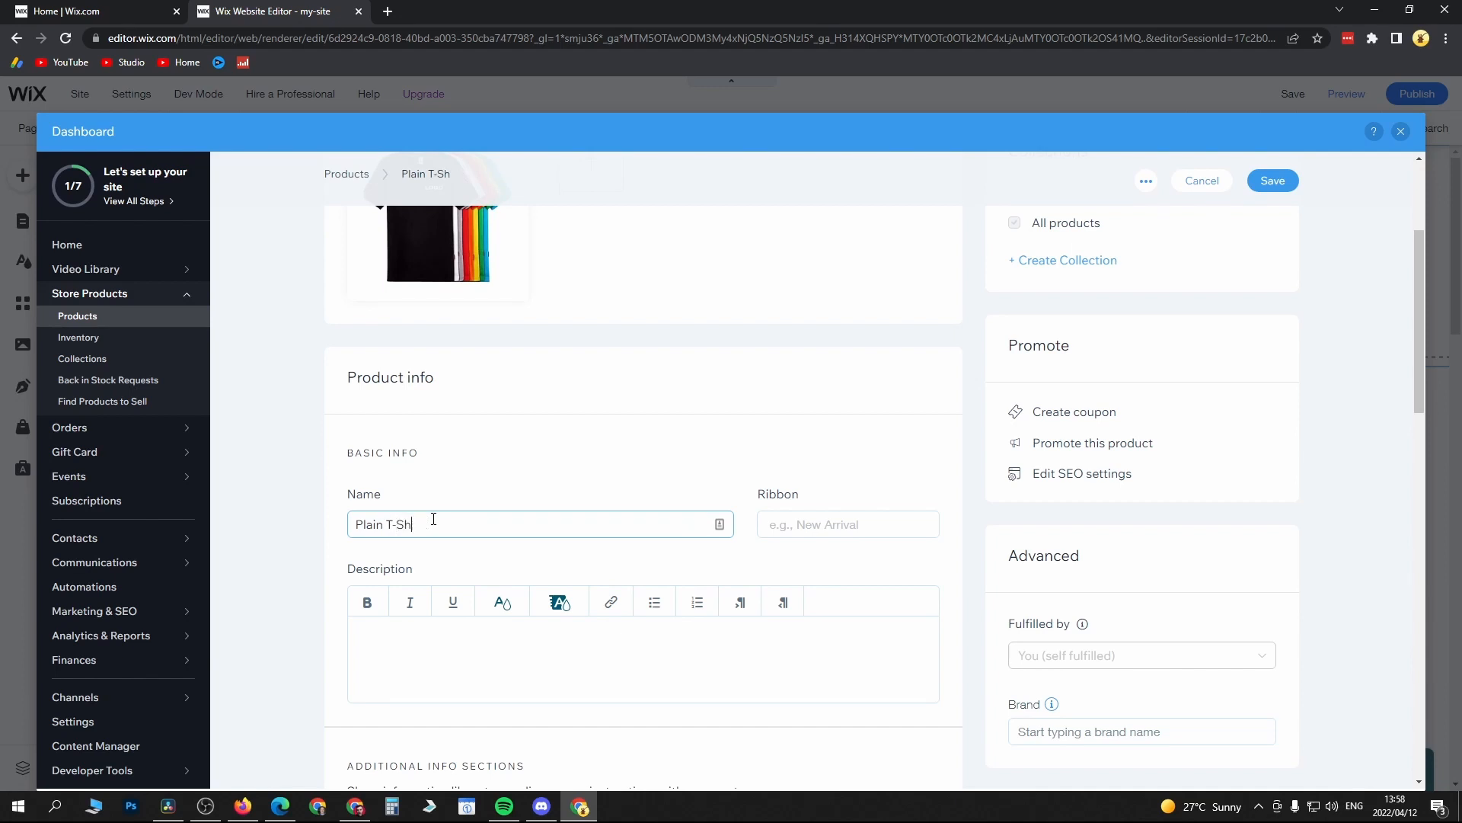
type("irt")
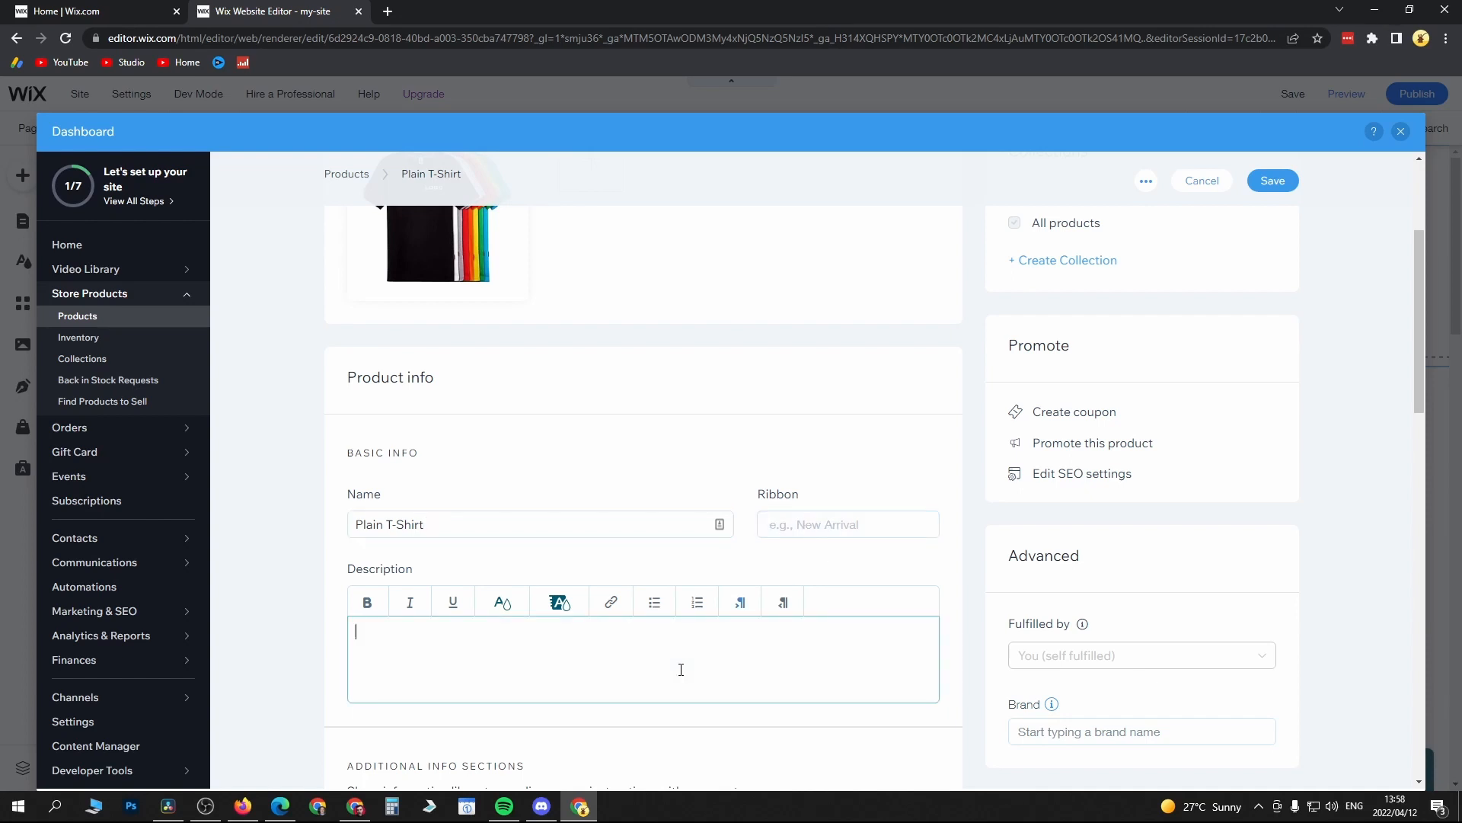
type("Description")
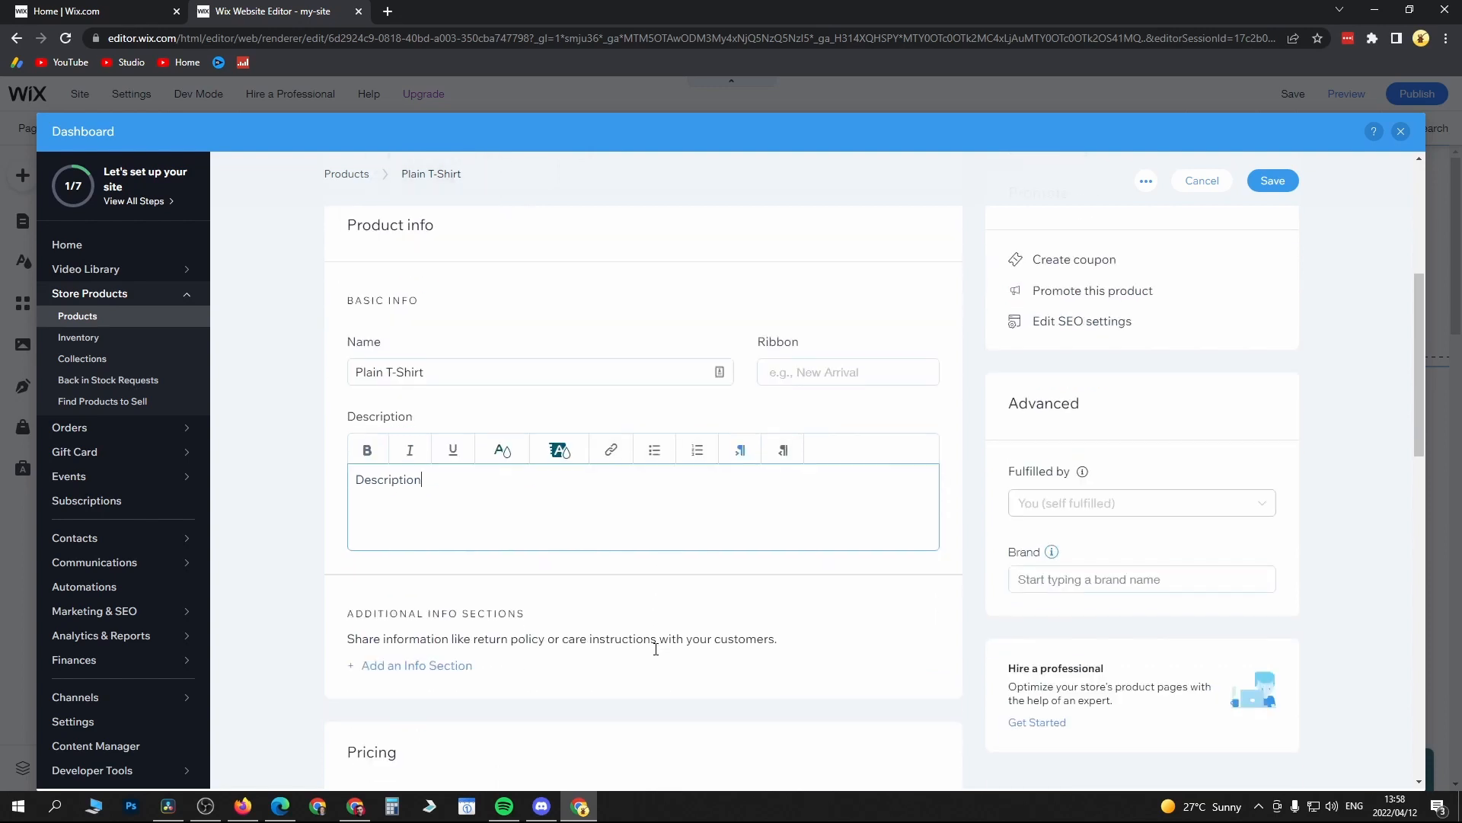
scroll("down", 3)
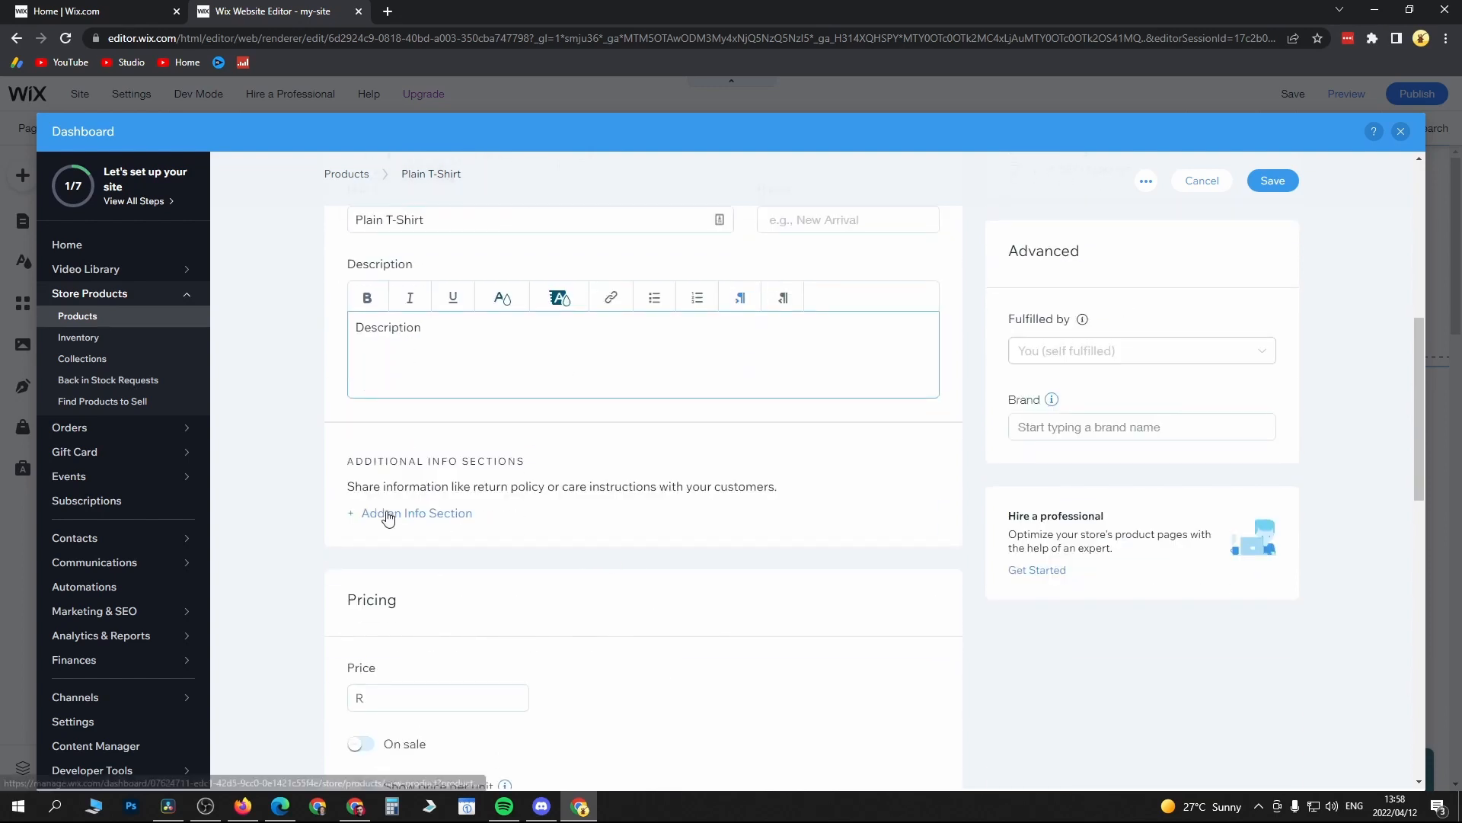
mouse_move(427, 504)
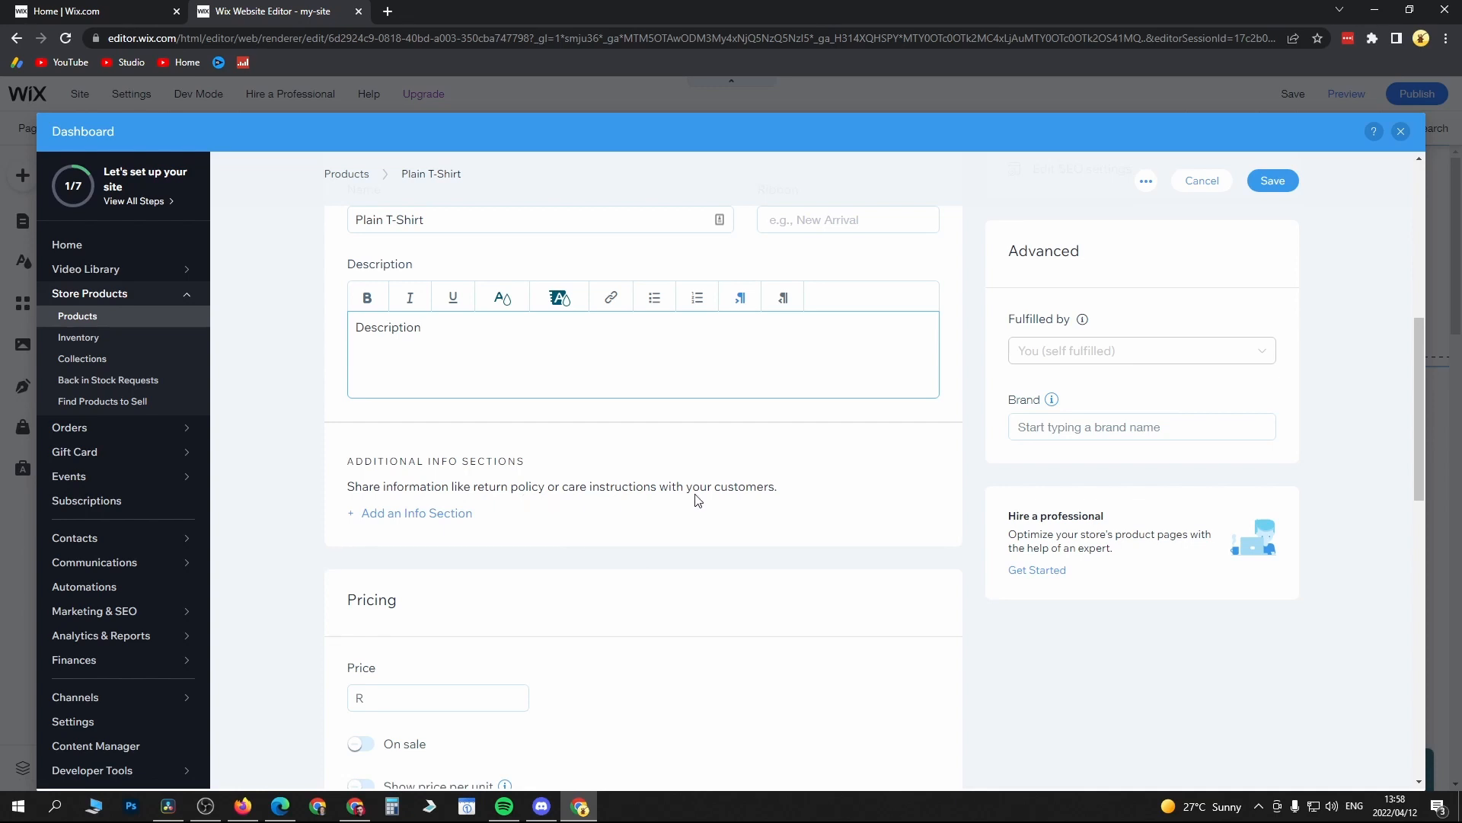
mouse_move(804, 499)
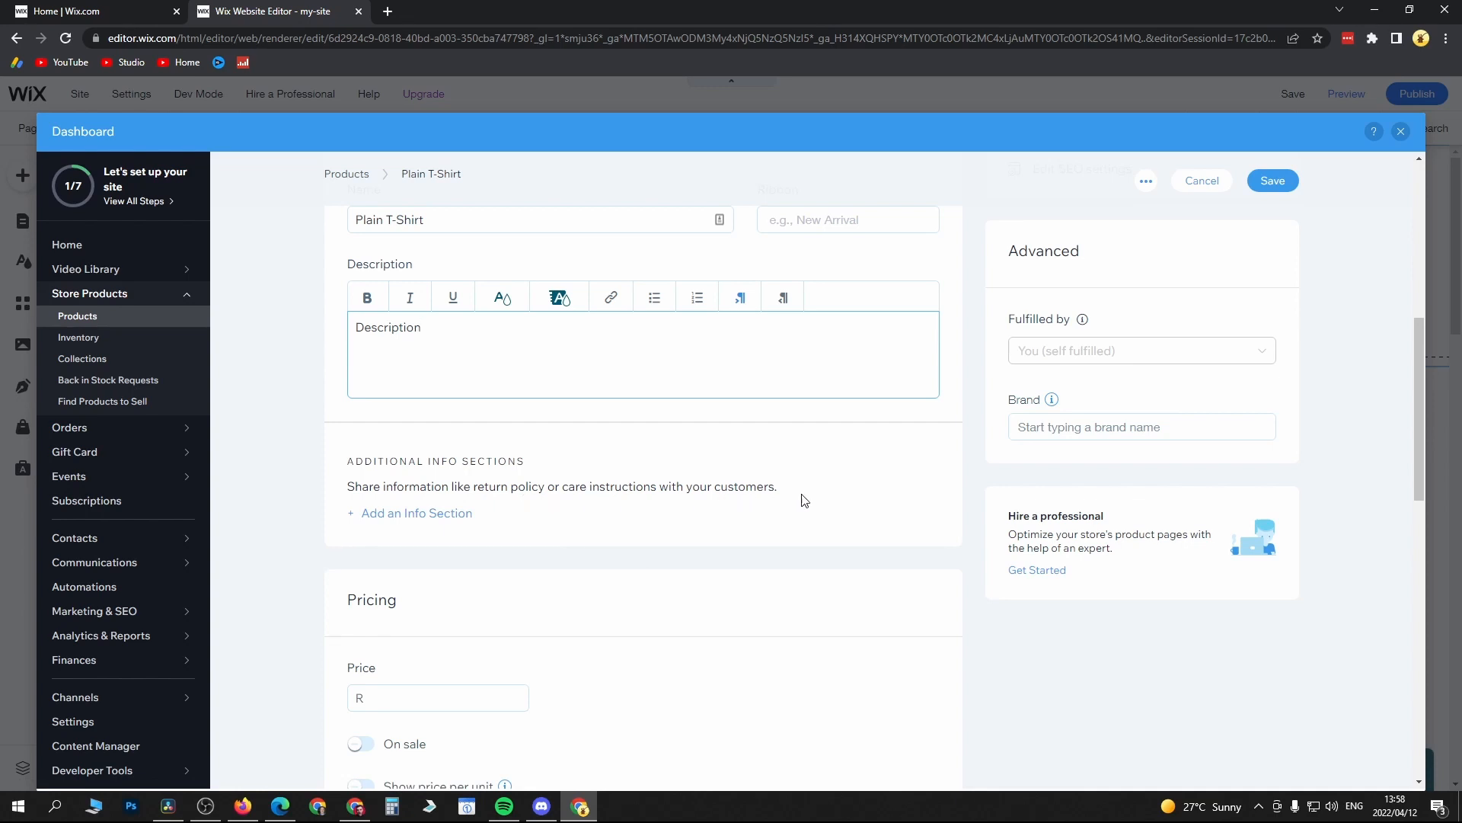
scroll("down", 3)
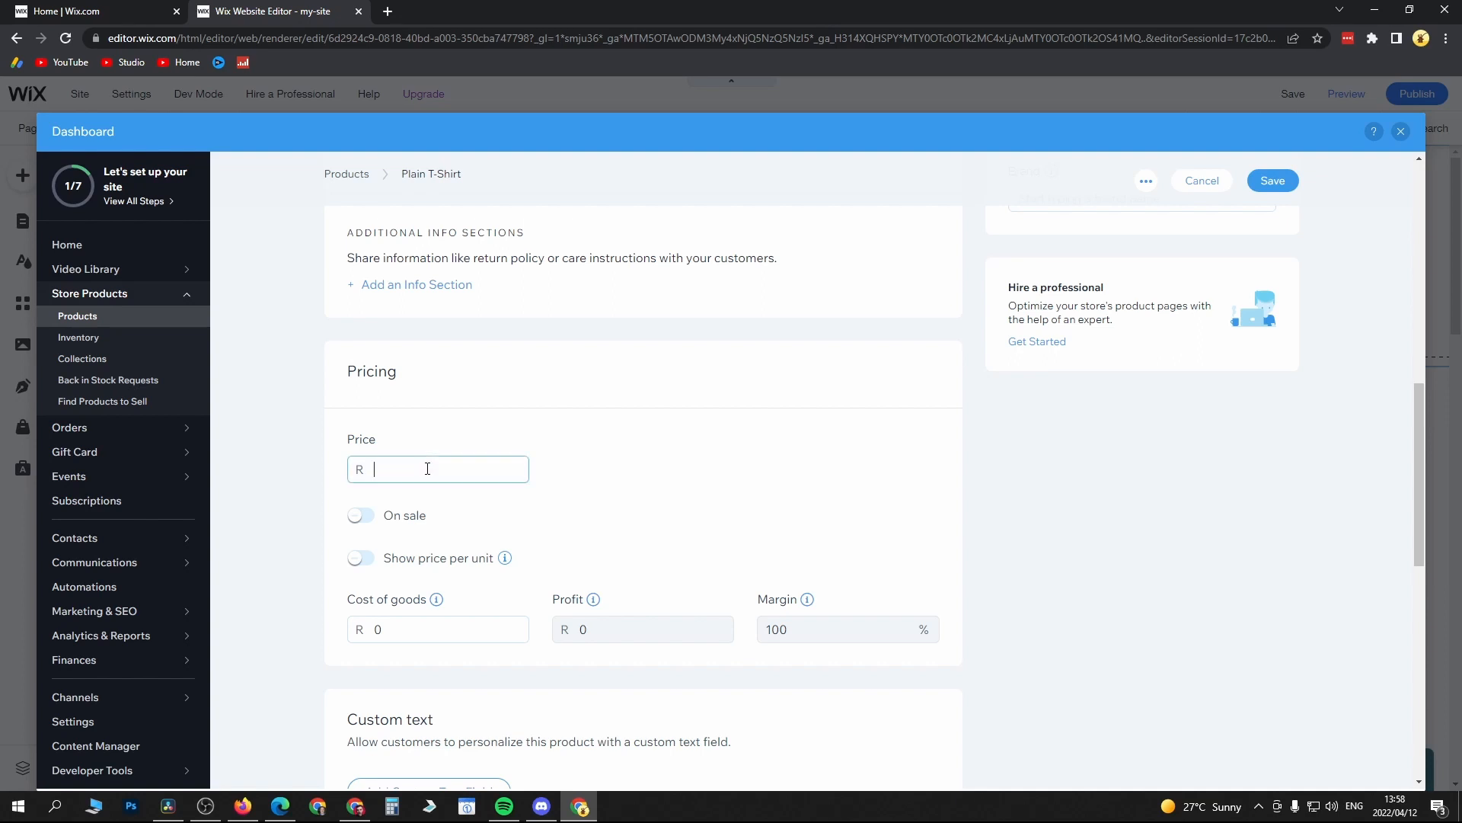
Price the t-shirt at 120, set a 25% sale discount and a 40 cost of goods.
type("120")
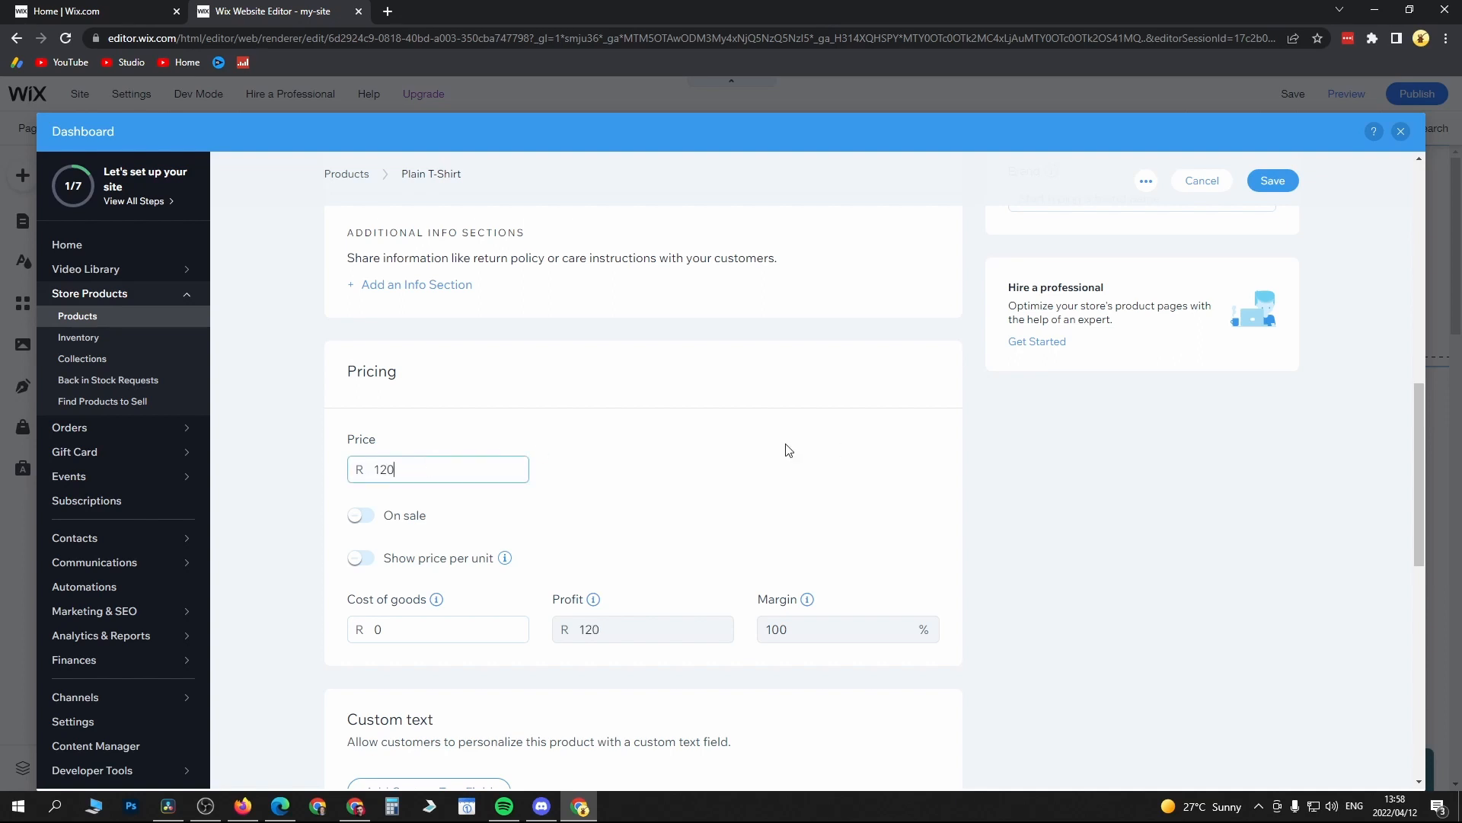
left_click(359, 514)
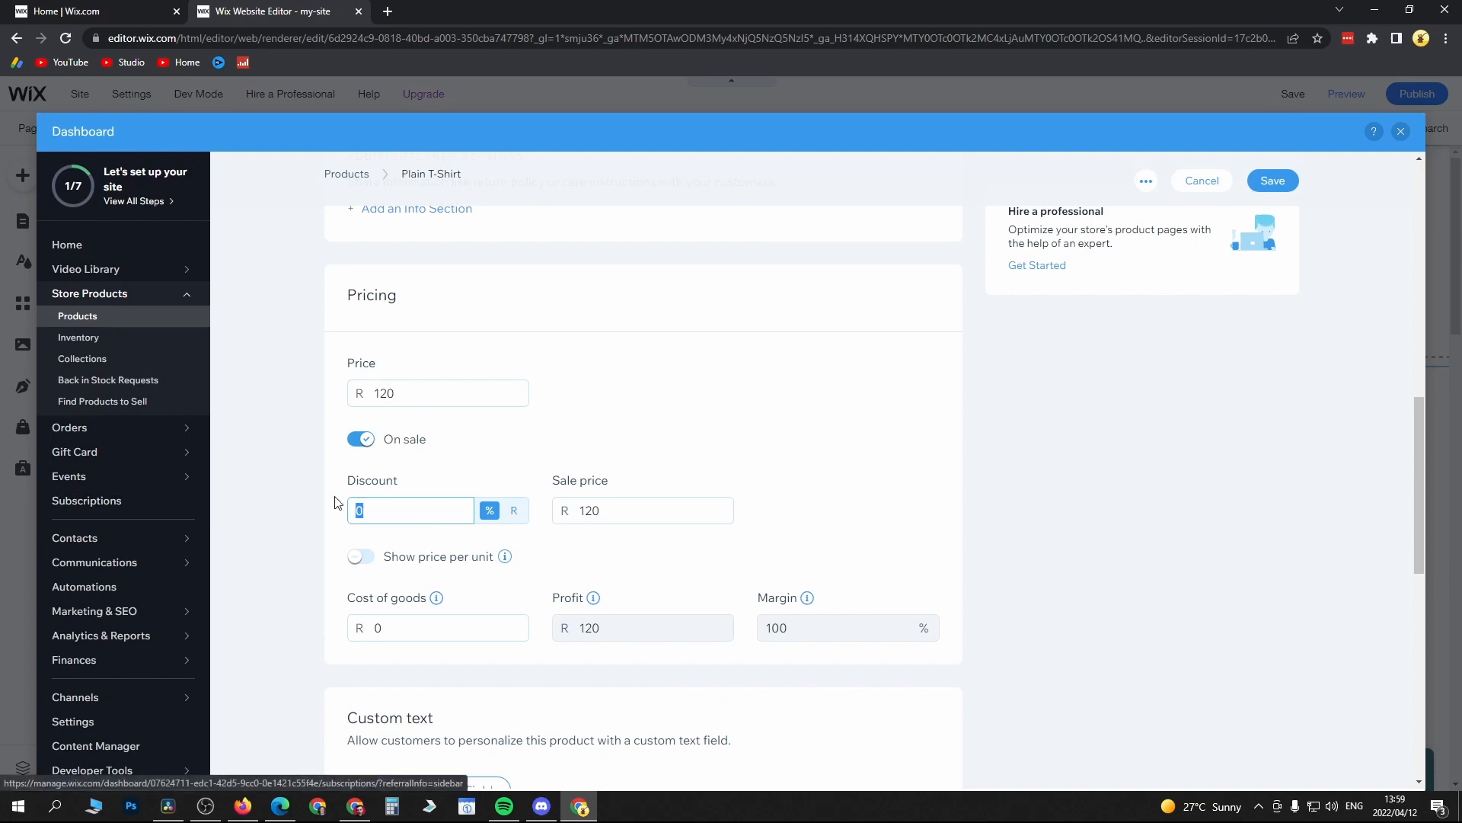
type("25")
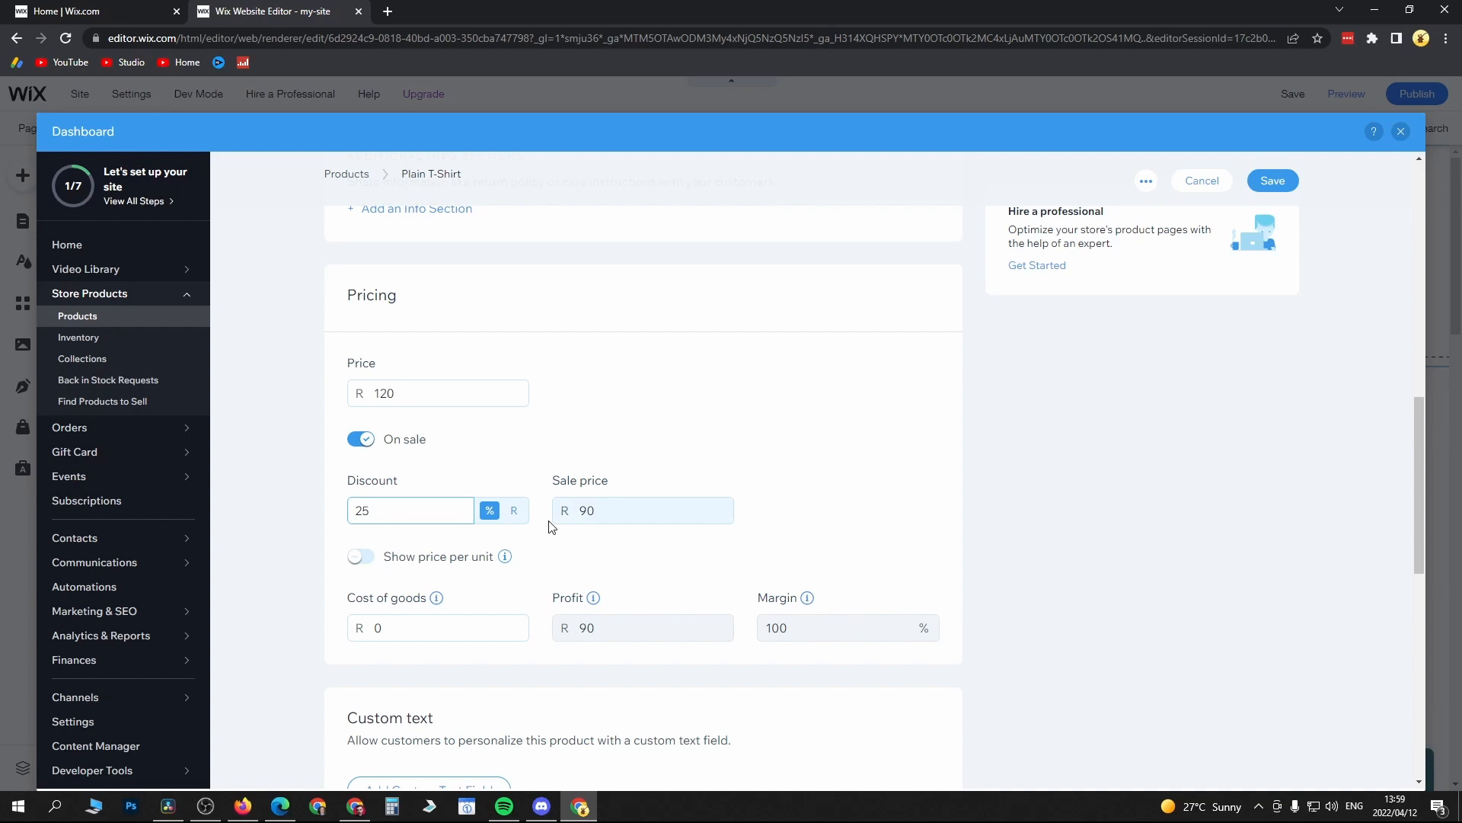
scroll("down", 3)
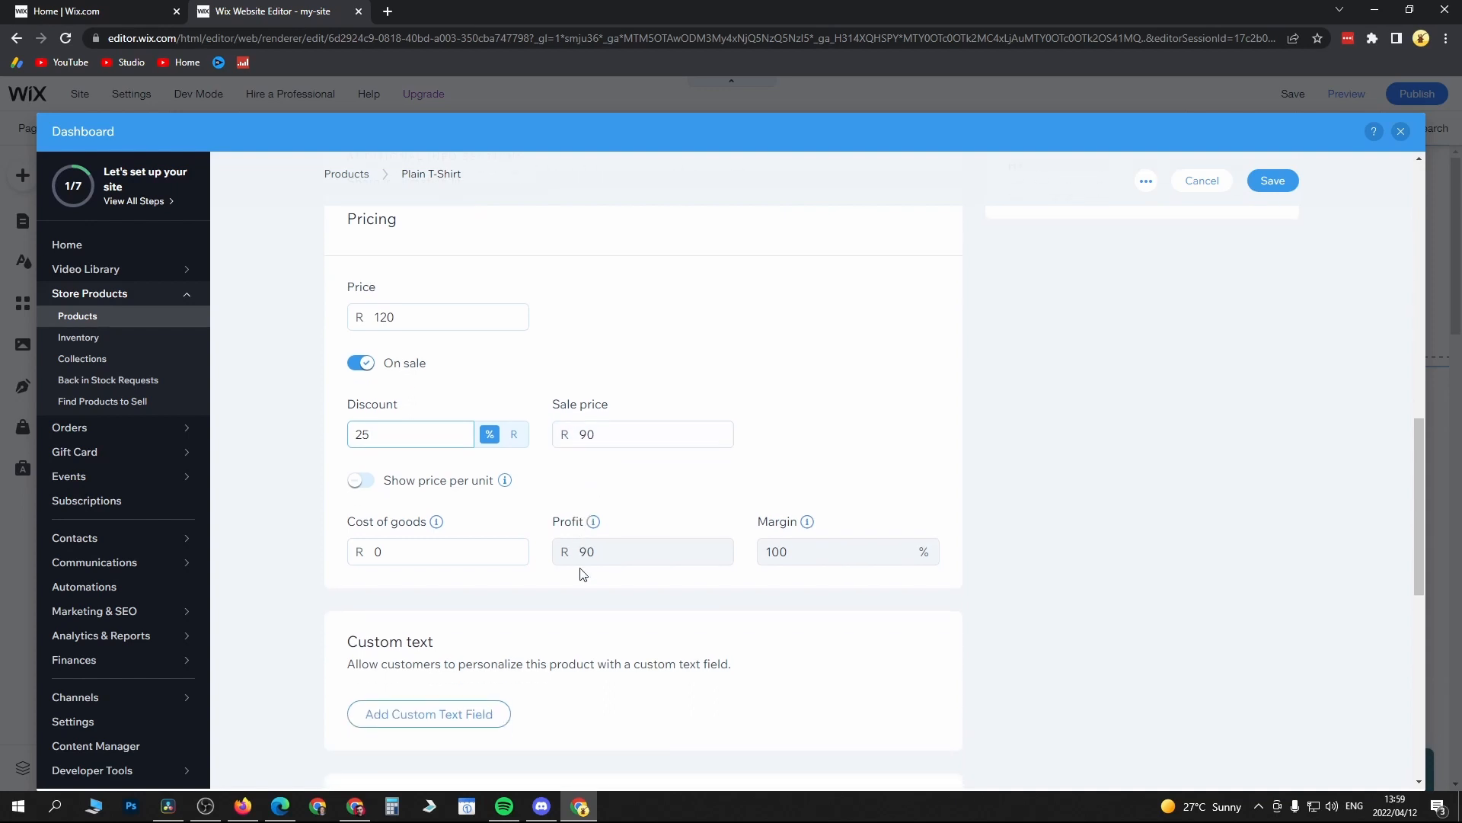
left_click(409, 552)
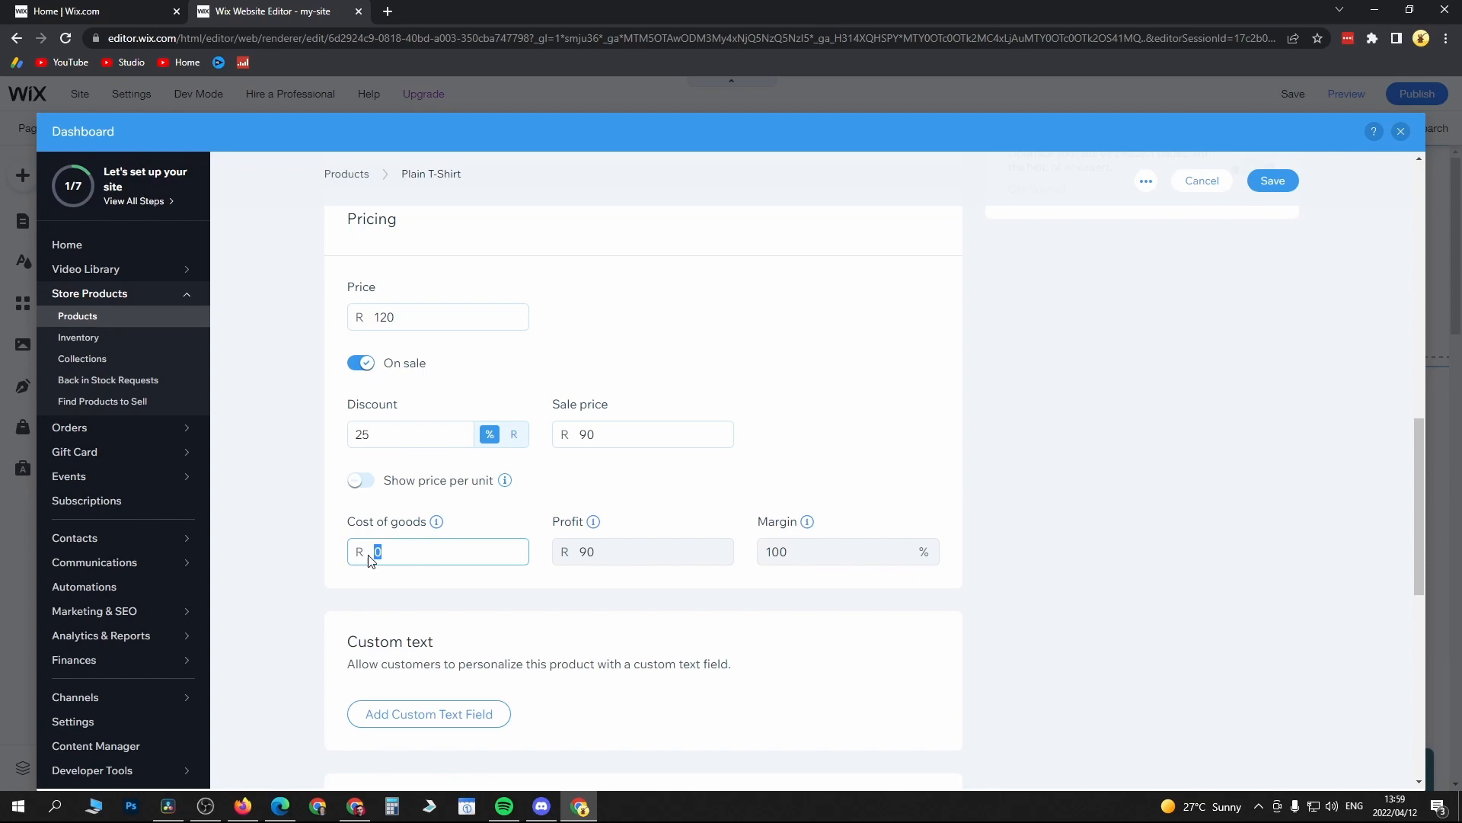
type("40")
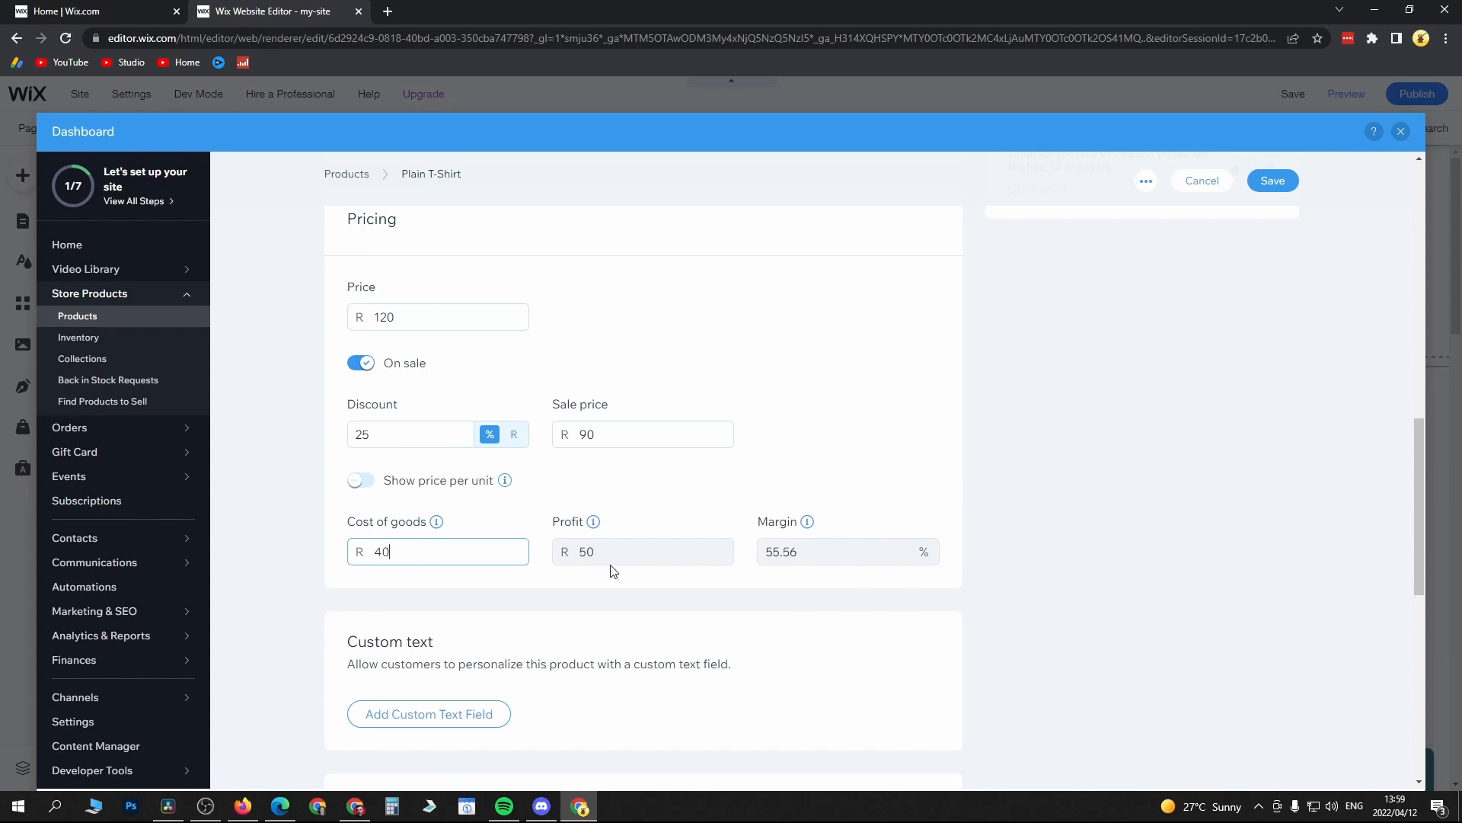
mouse_move(654, 492)
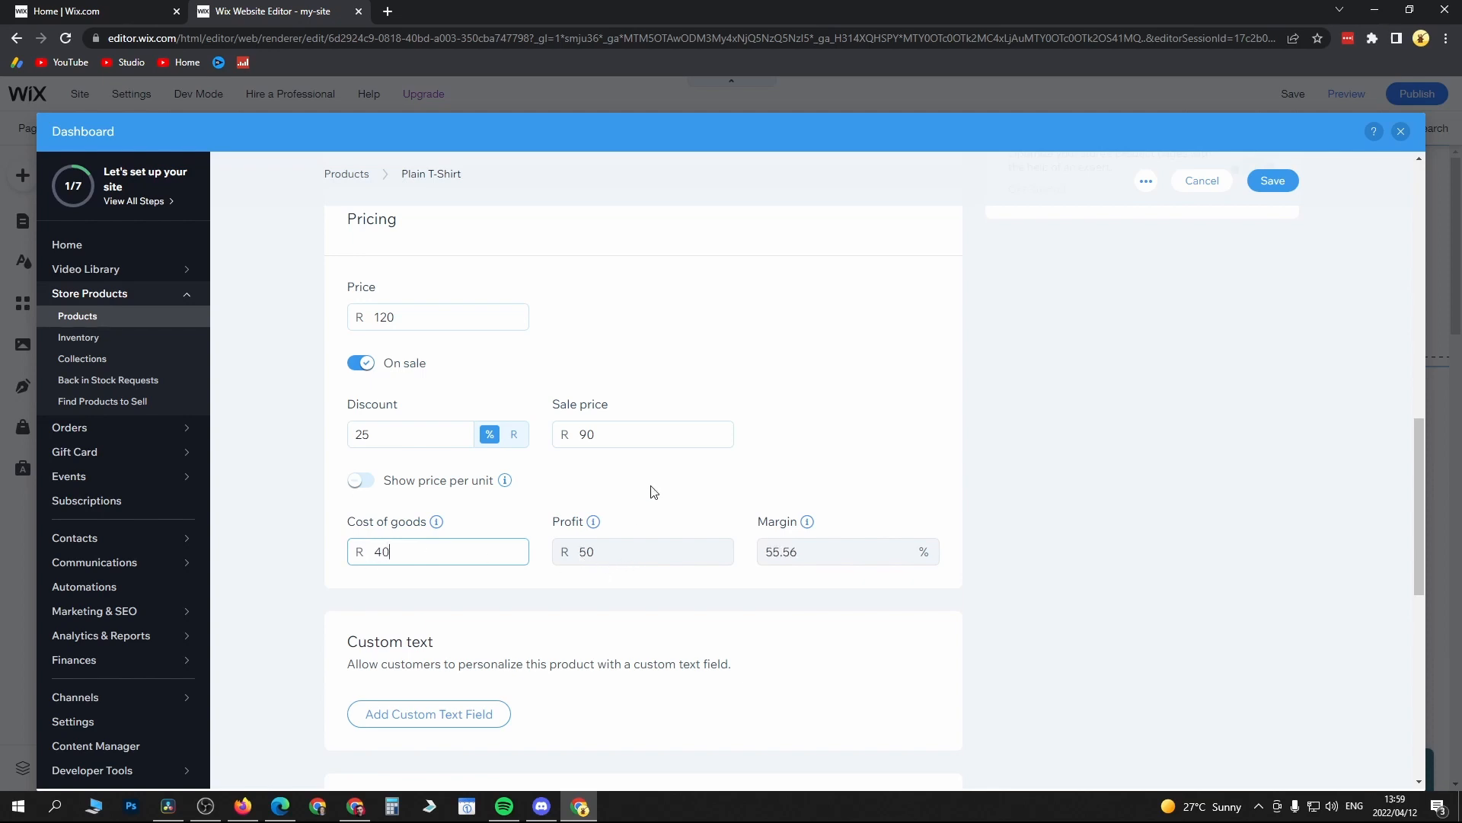
scroll("down", 3)
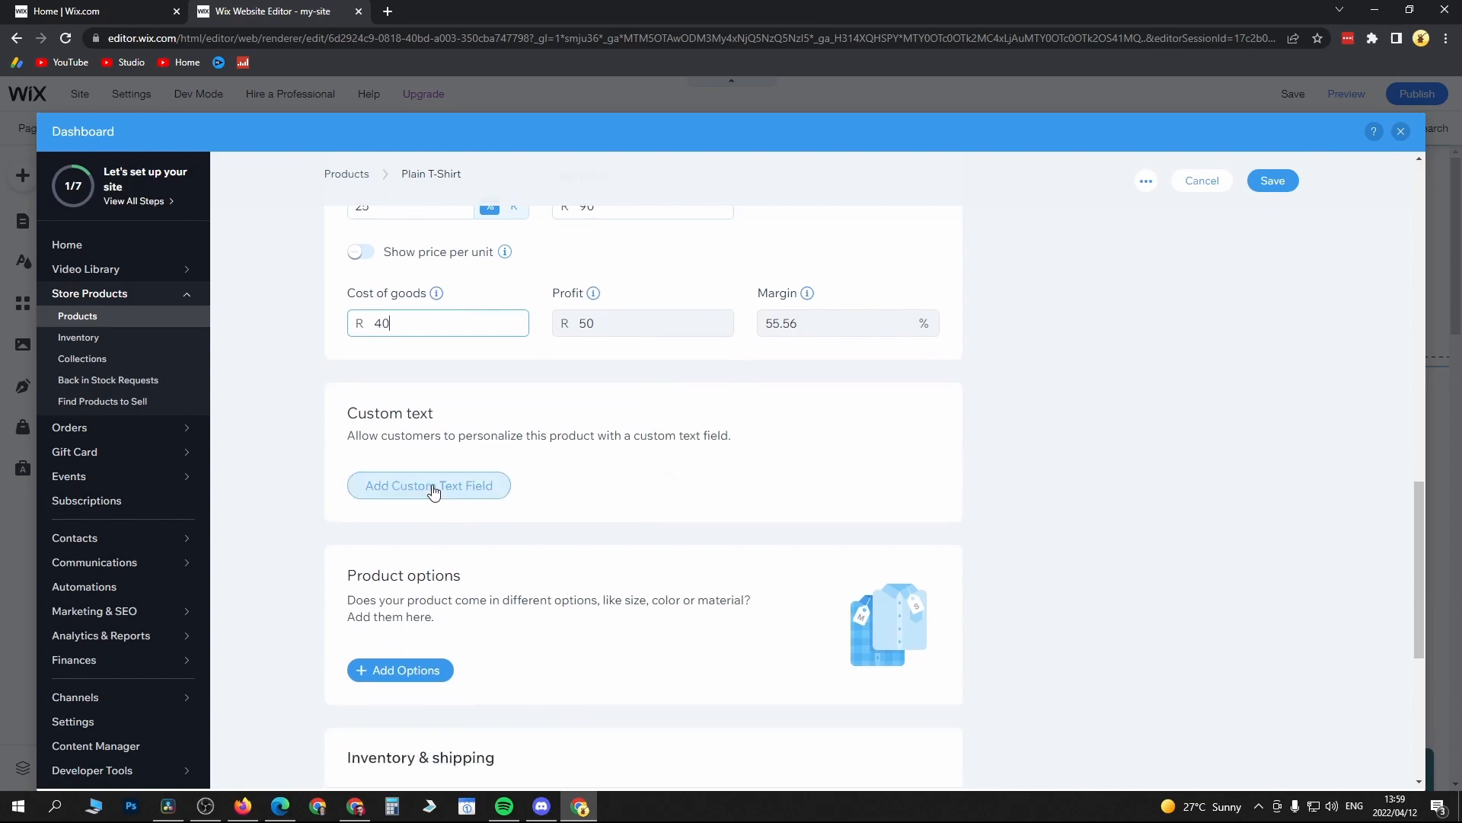
scroll("down", 3)
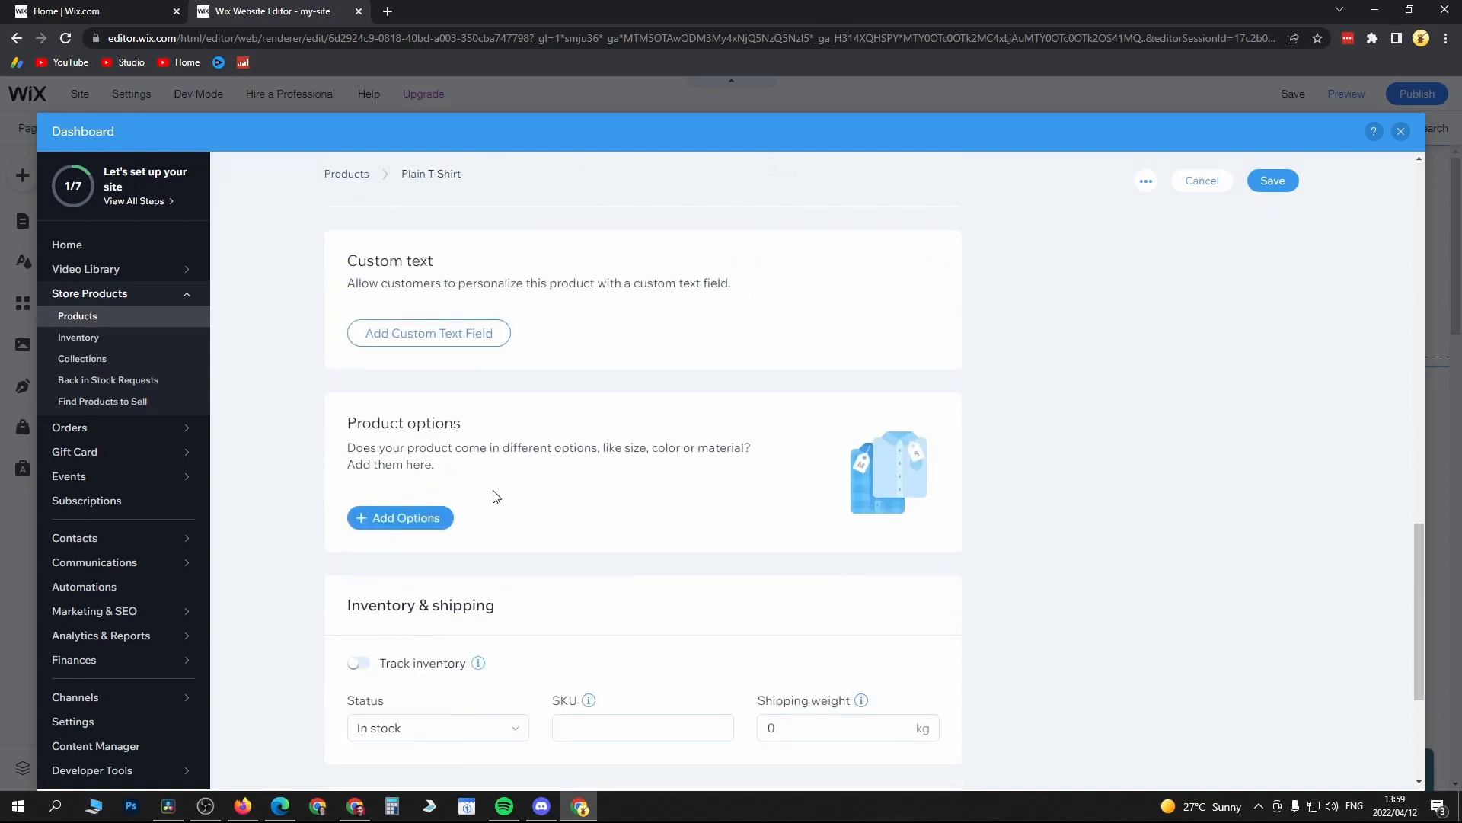
mouse_move(425, 463)
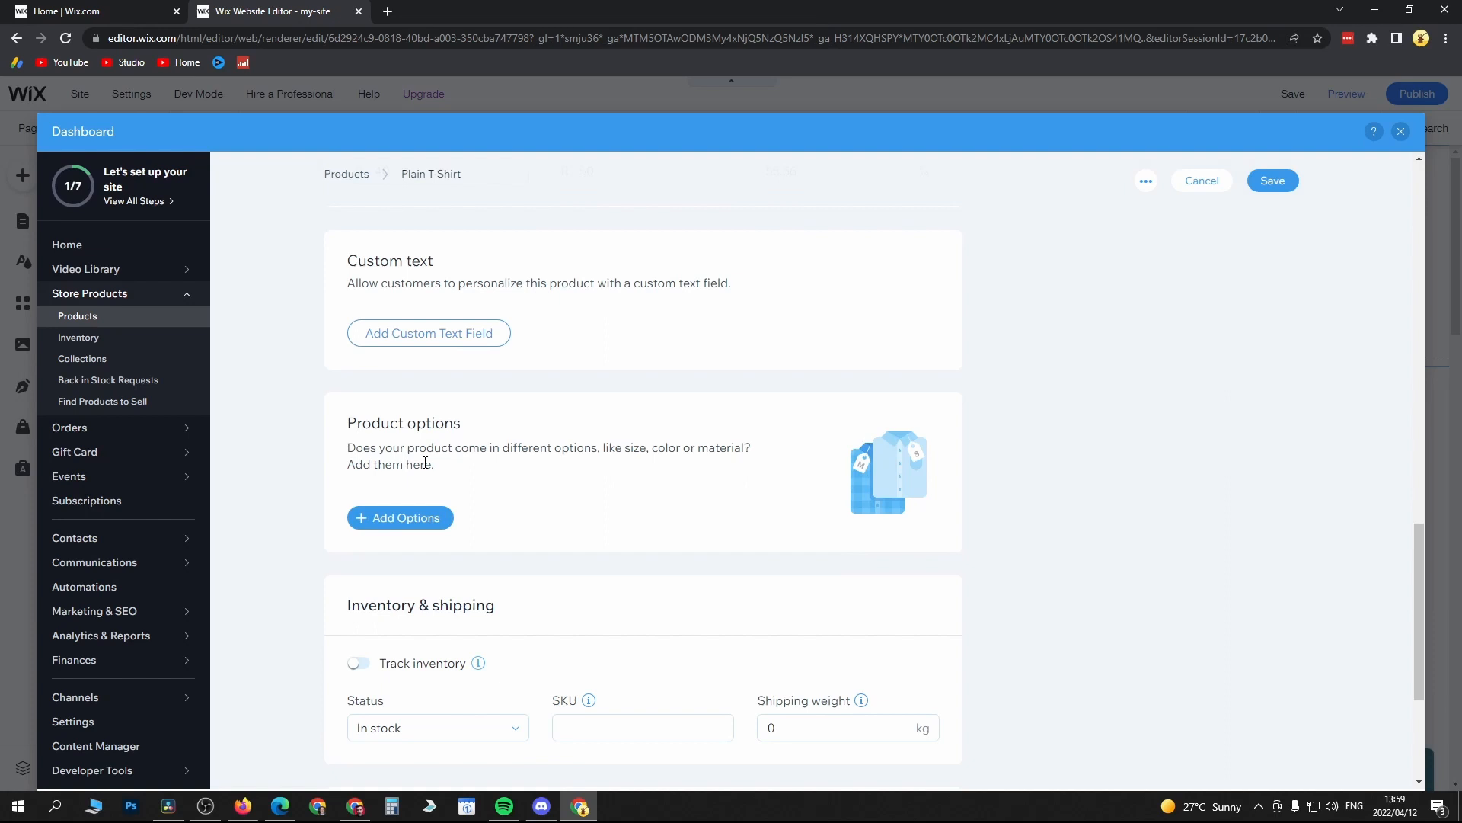
mouse_move(629, 461)
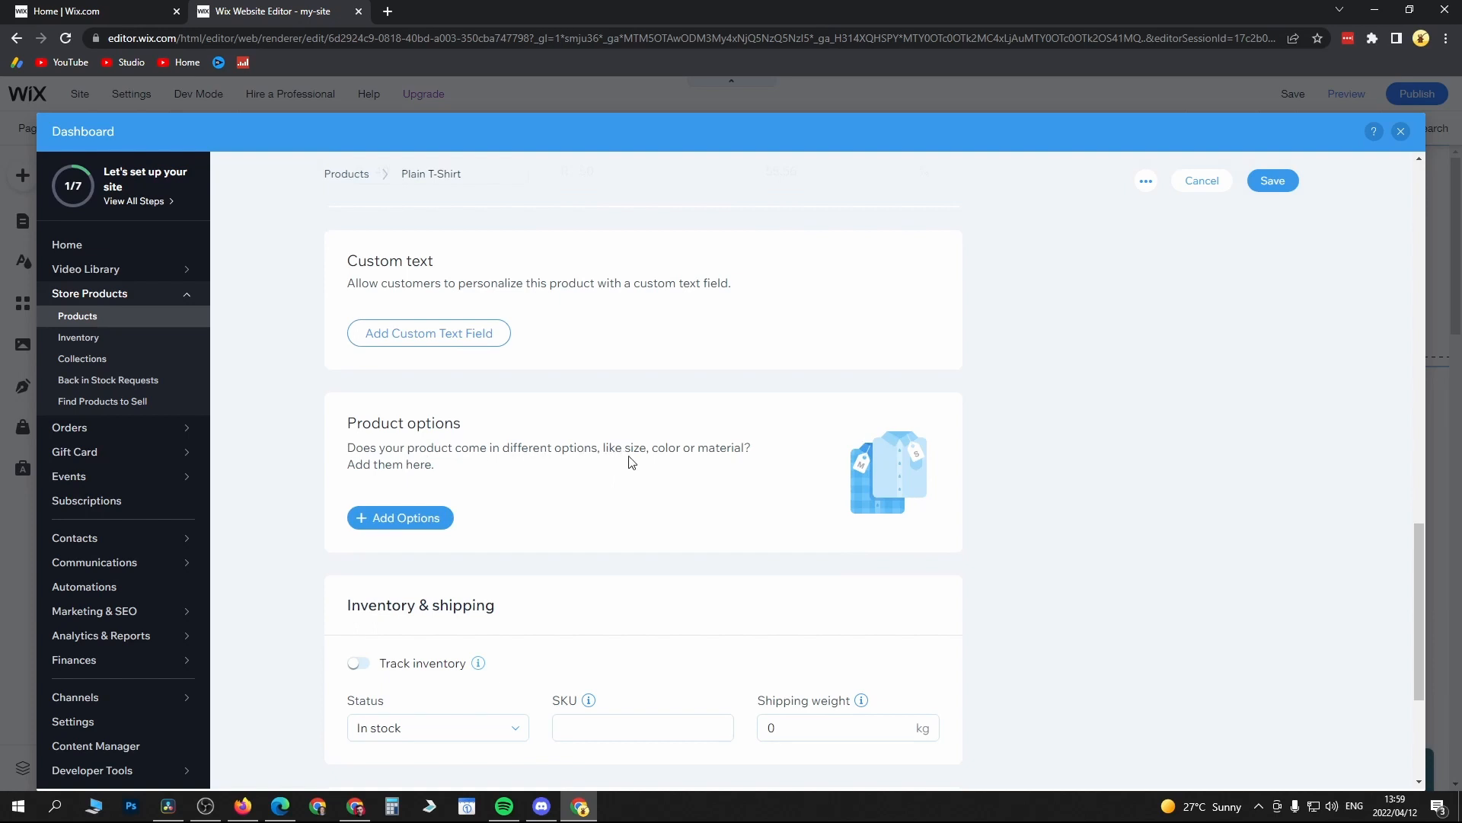
mouse_move(439, 512)
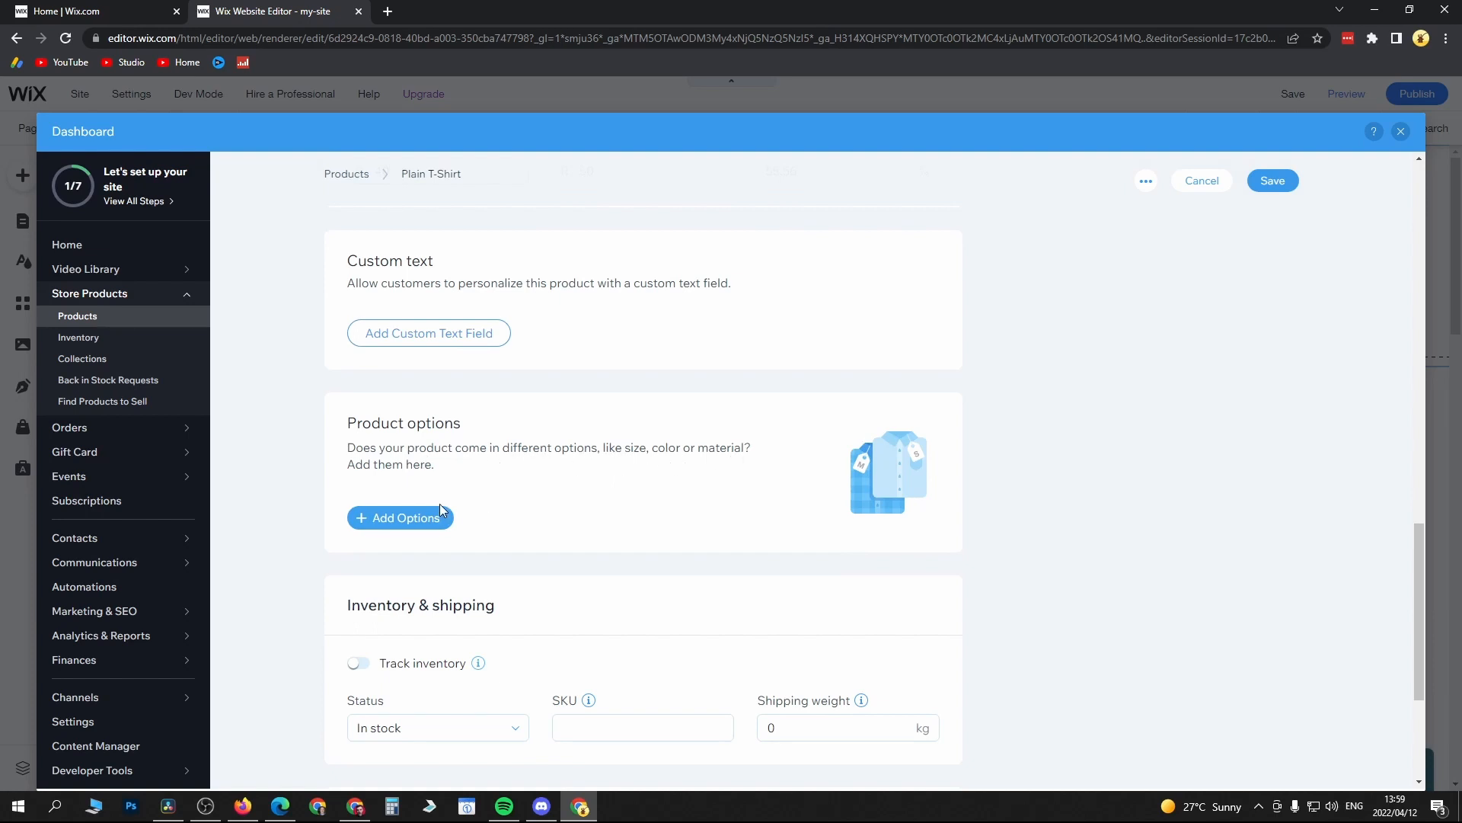
scroll("down", 3)
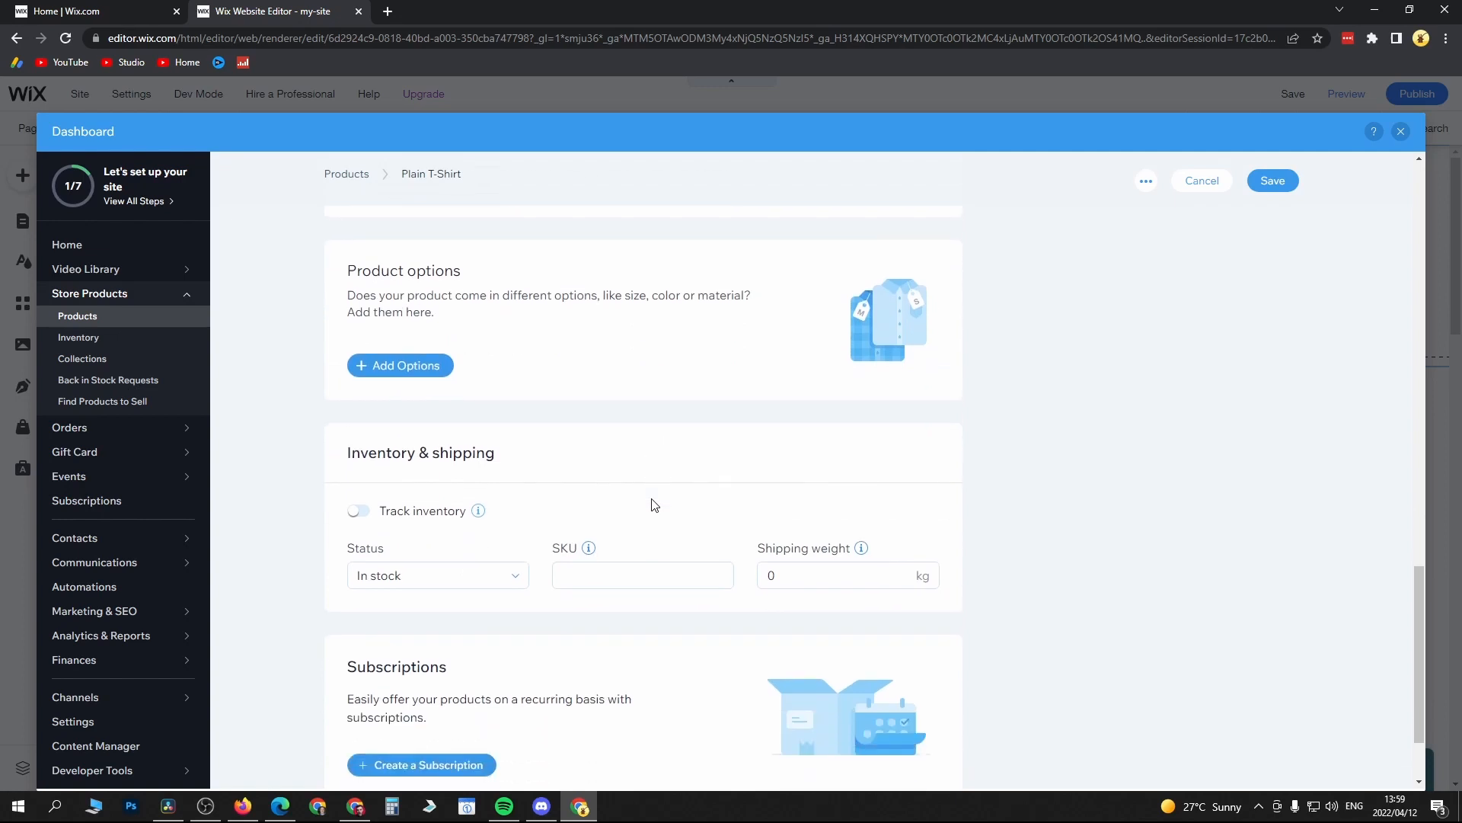
scroll("down", 3)
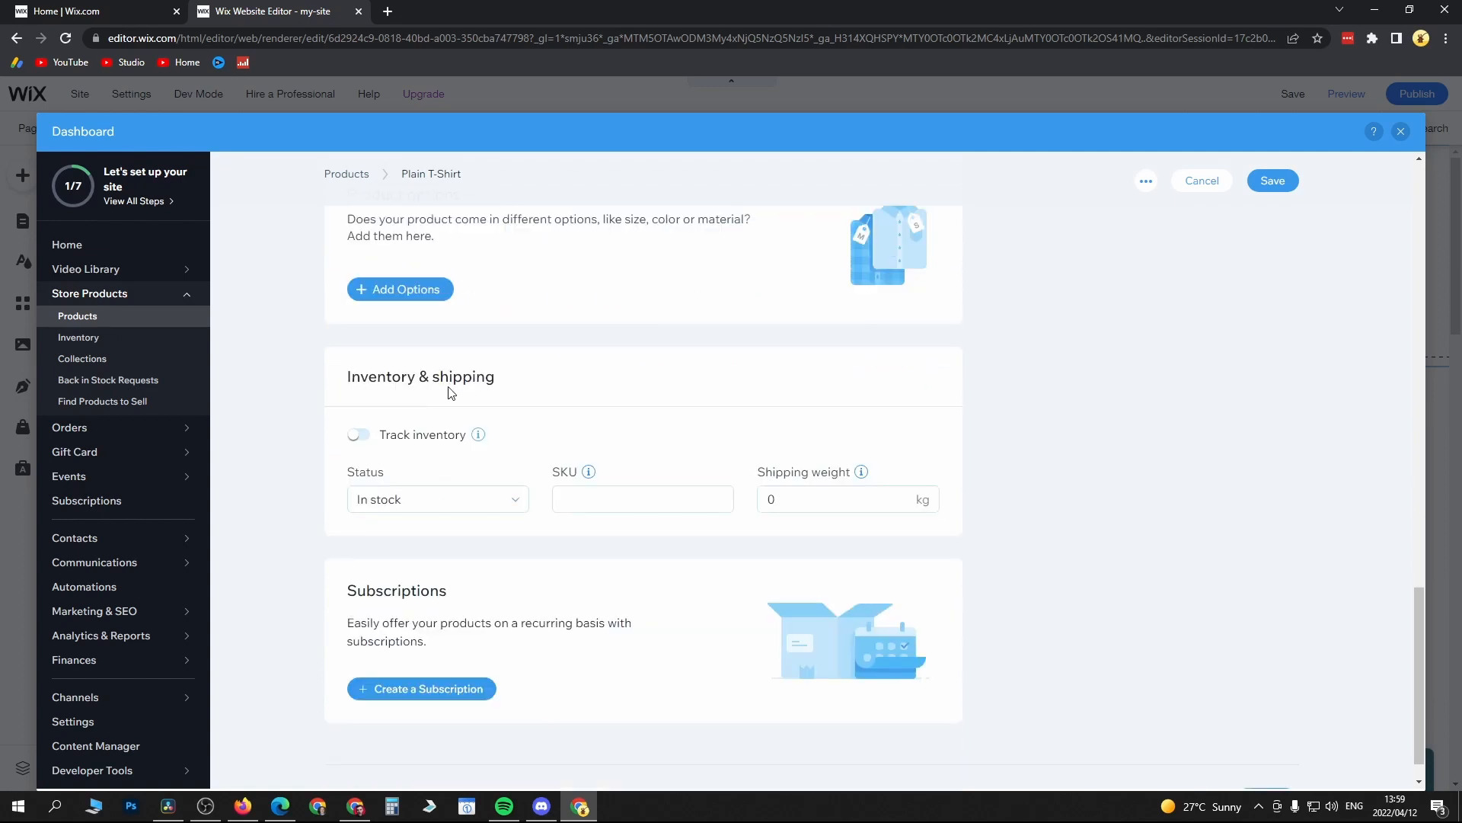
left_click(641, 500)
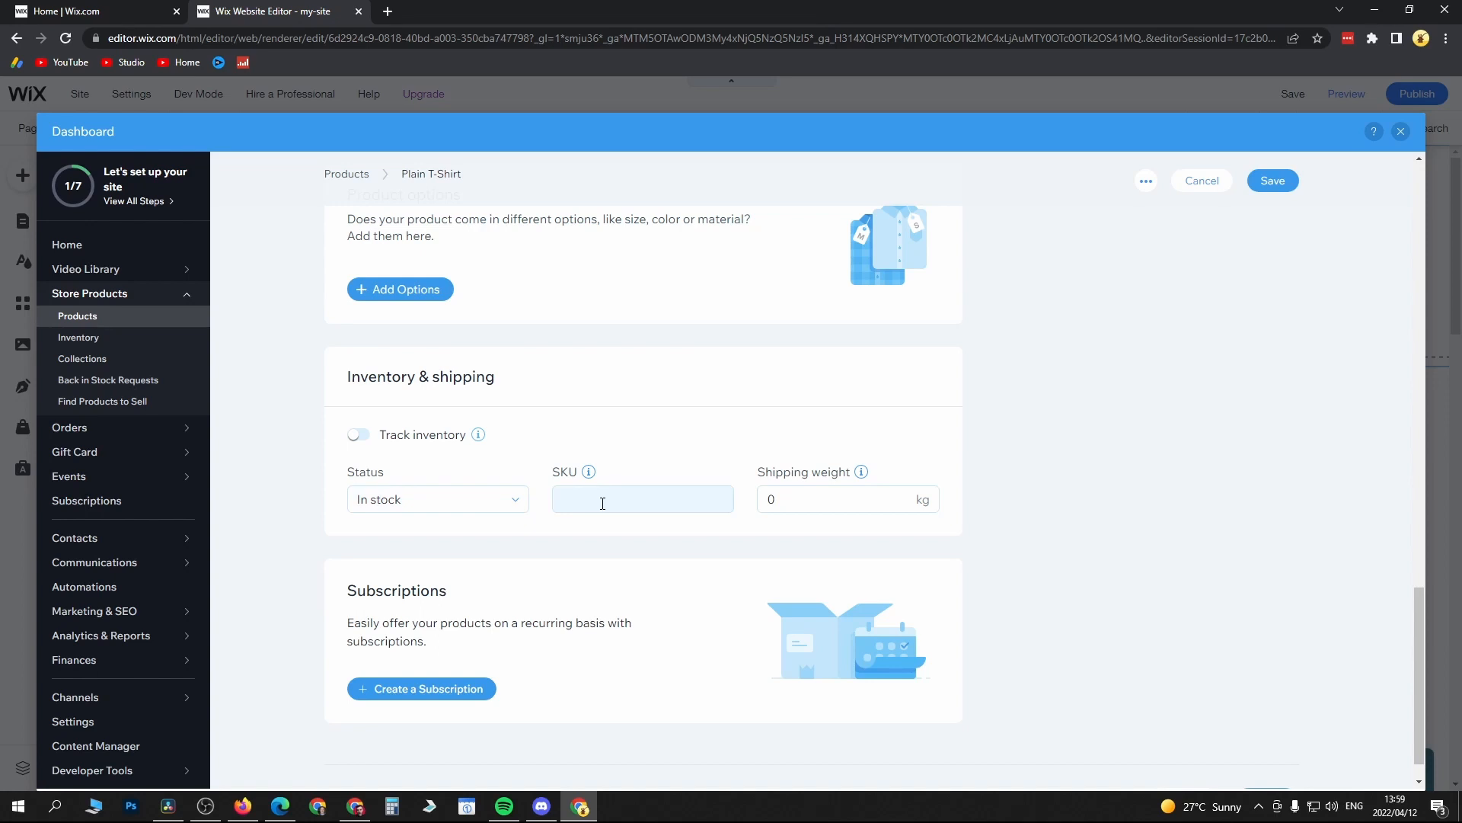
mouse_move(706, 499)
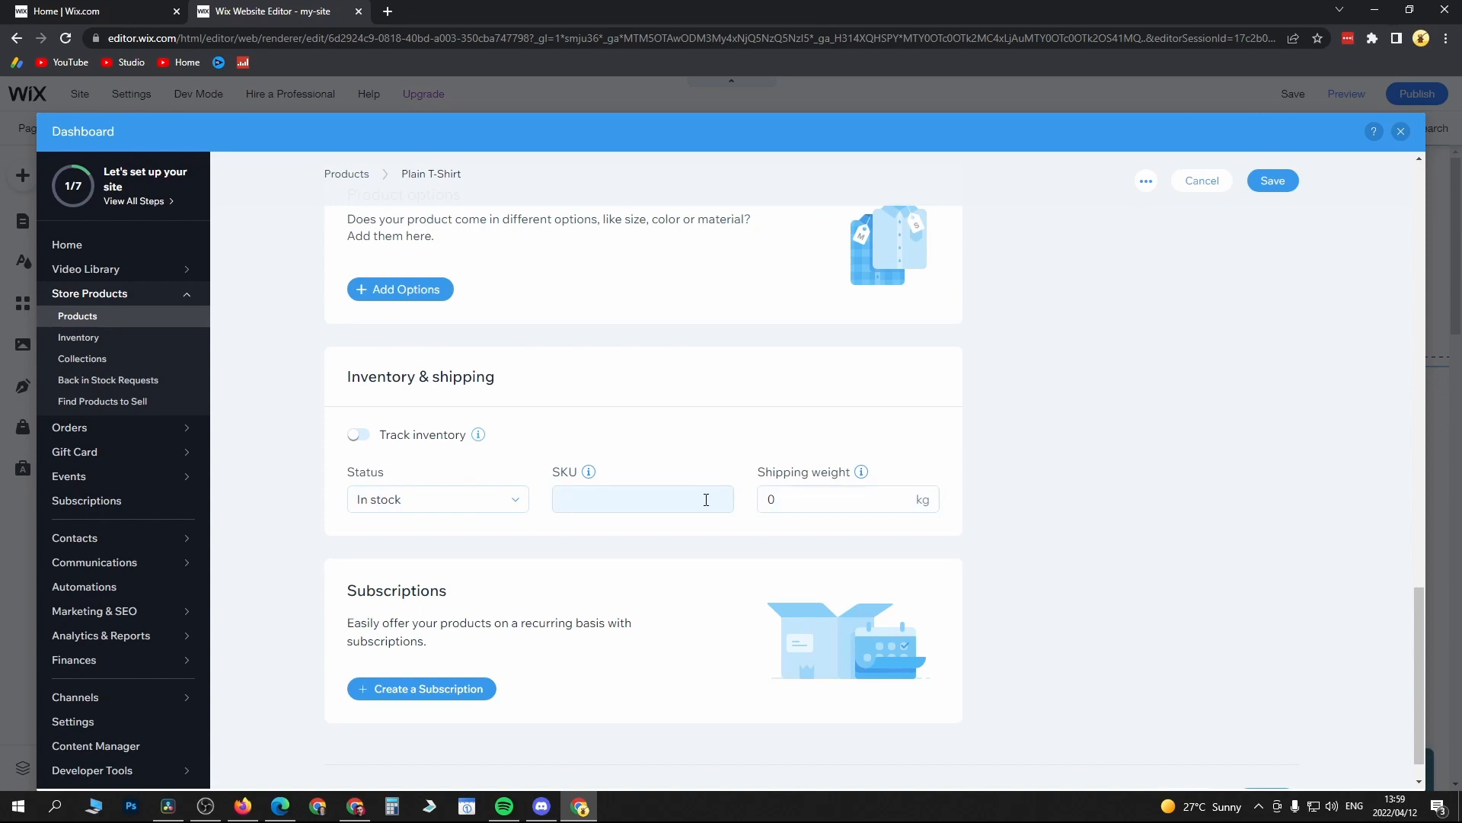
scroll("down", 3)
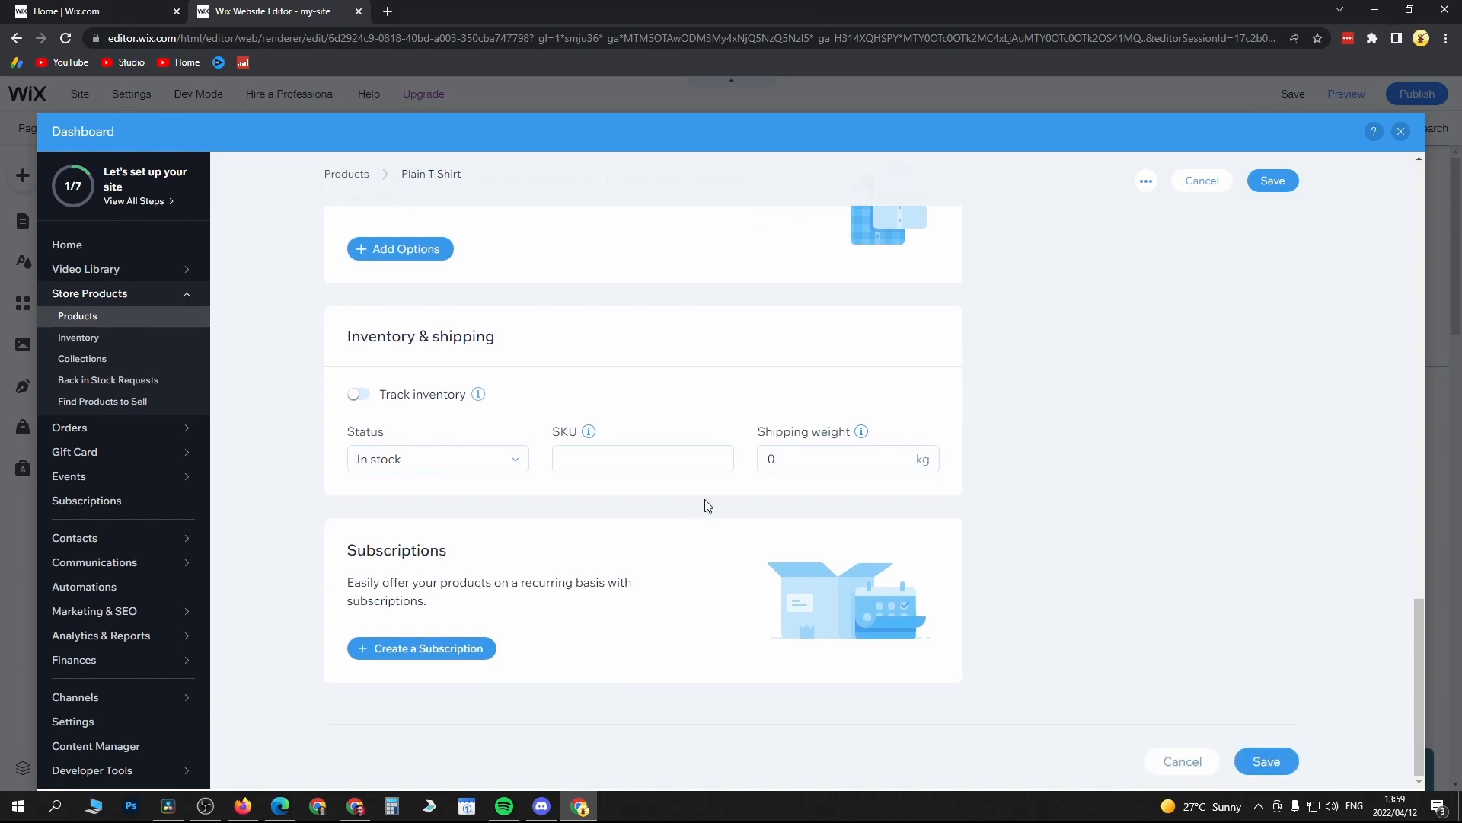
mouse_move(1260, 583)
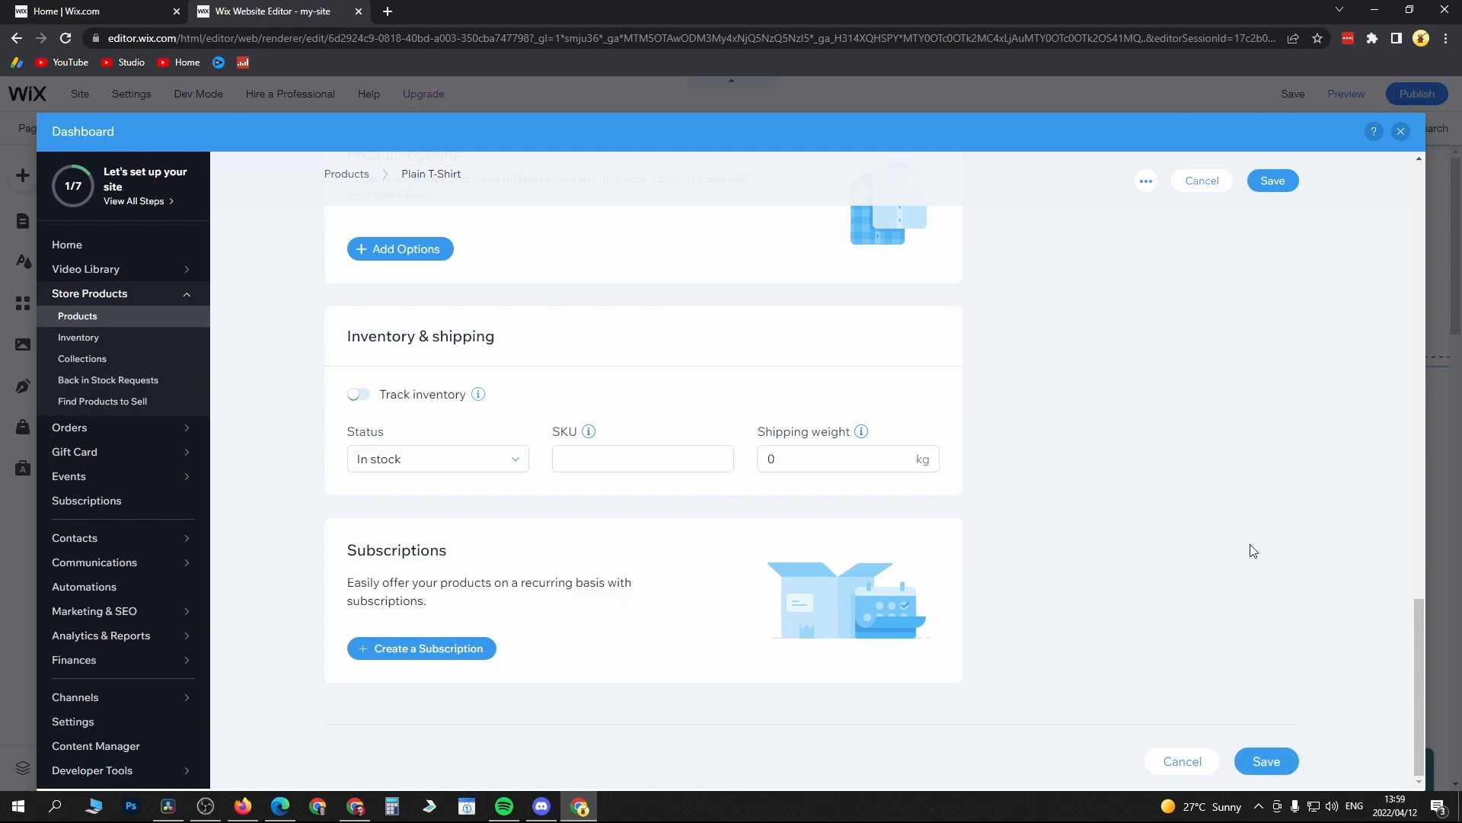
mouse_move(1041, 421)
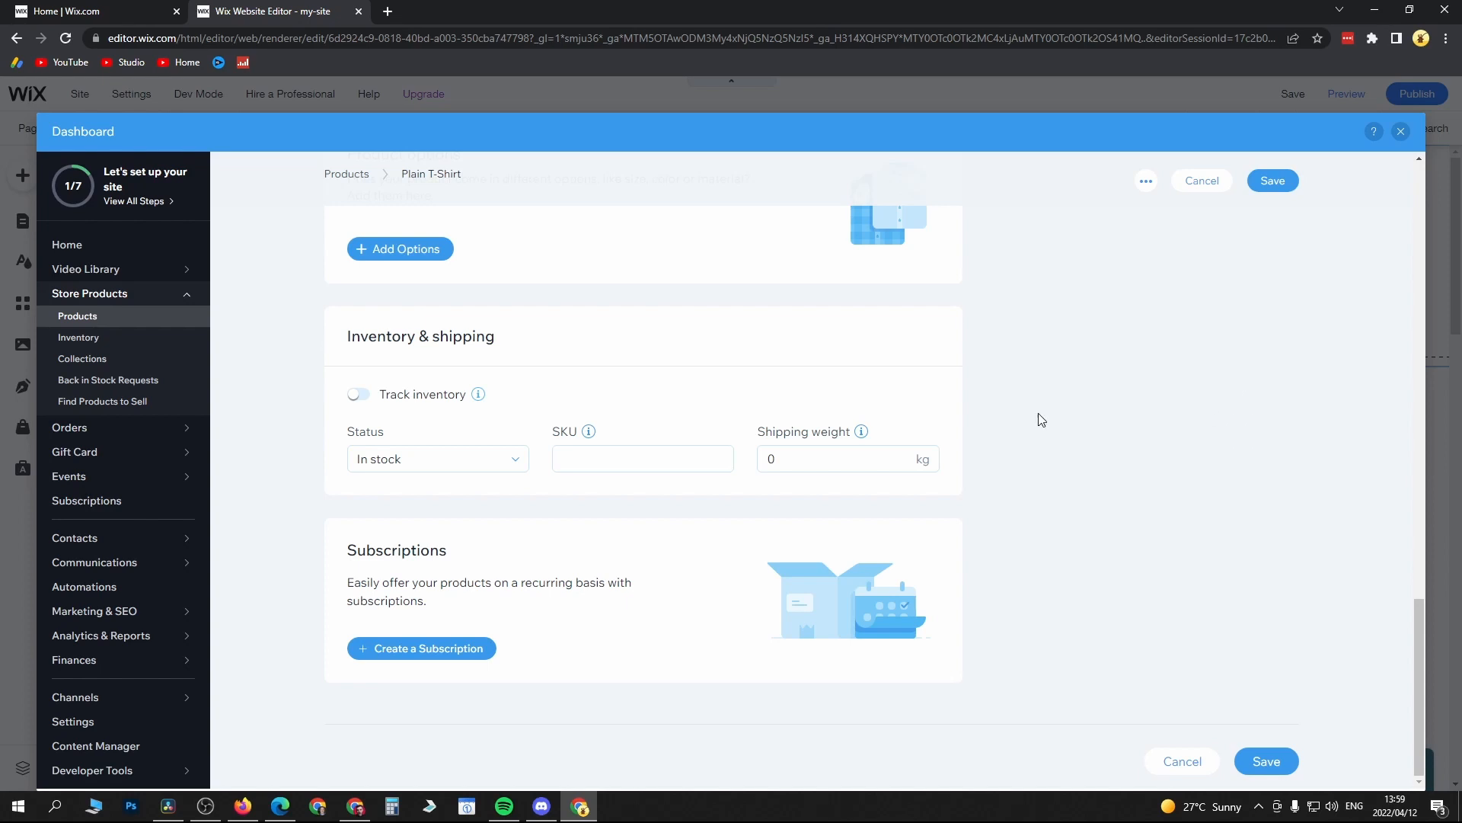